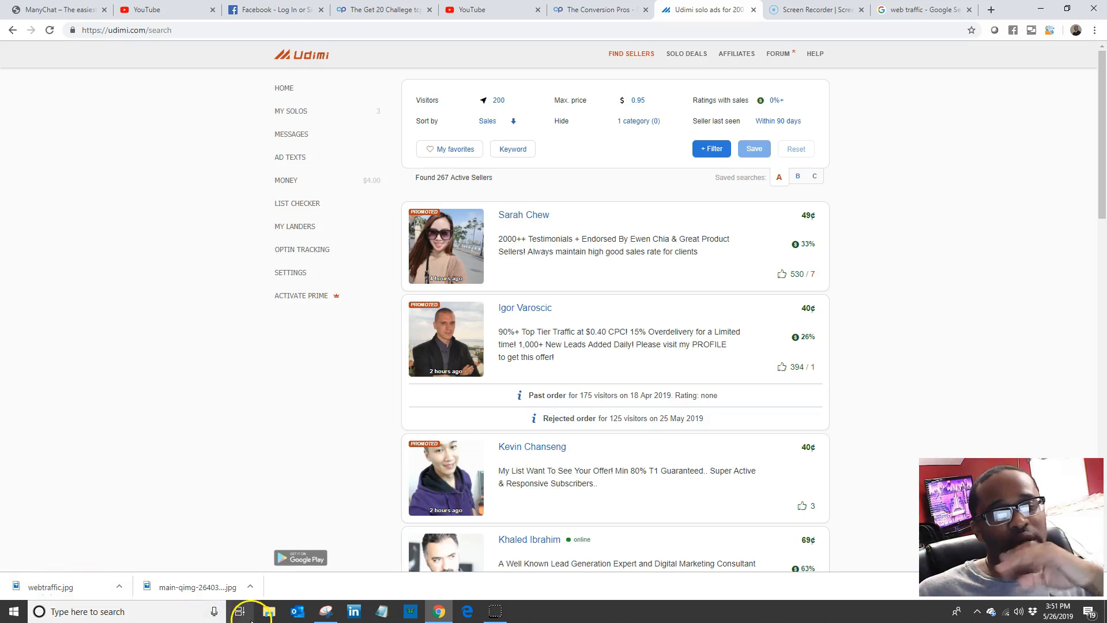
pyautogui.moveTo(135, 302)
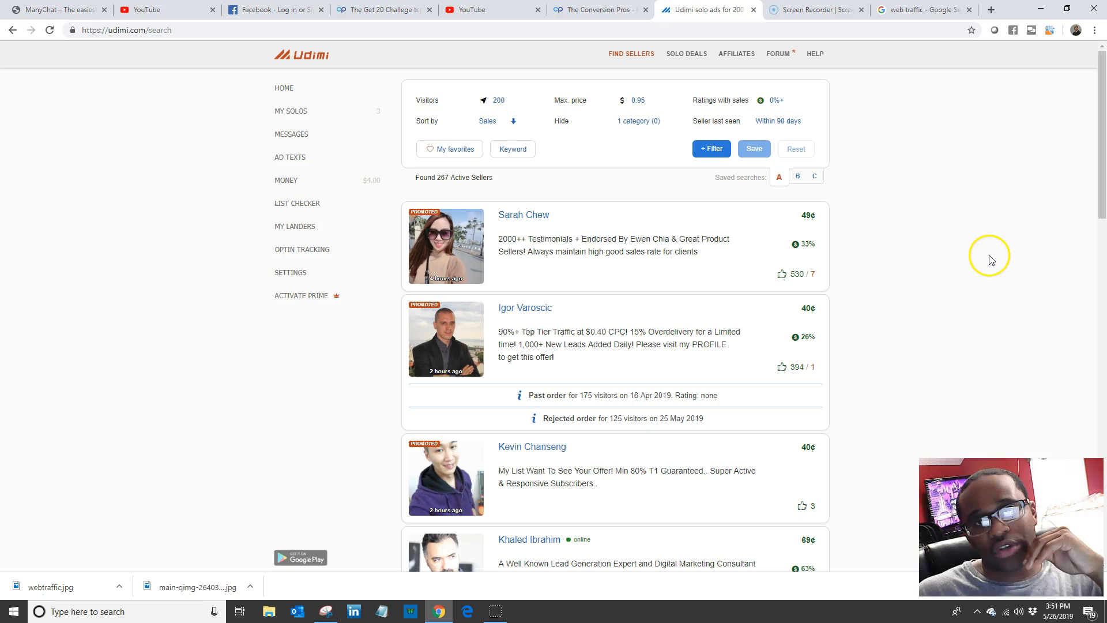
pyautogui.moveTo(978, 263)
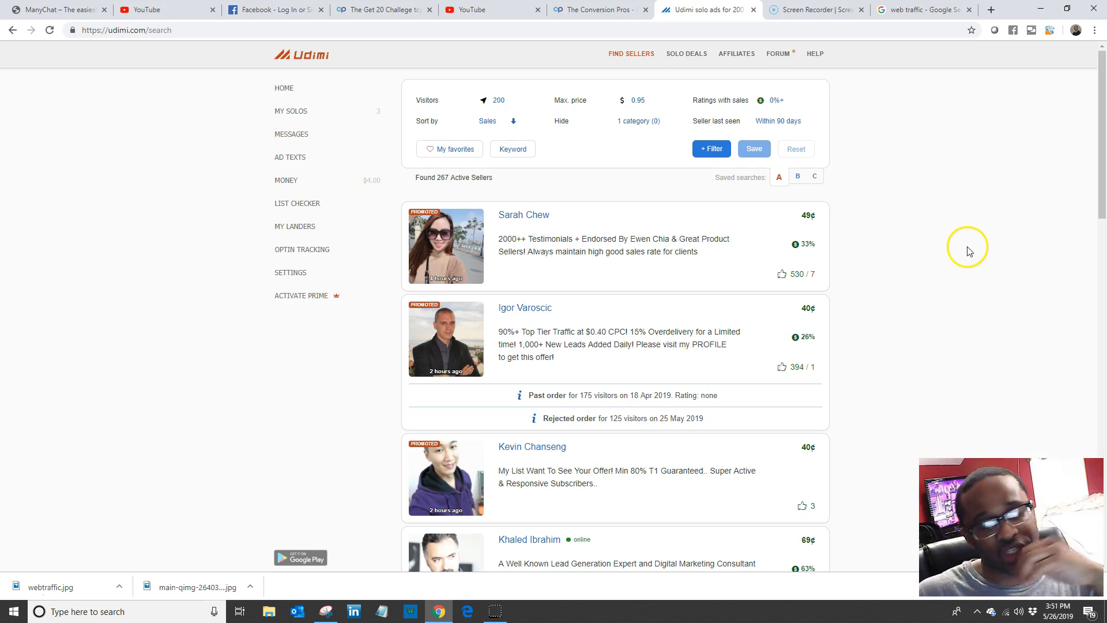
pyautogui.scroll(-3)
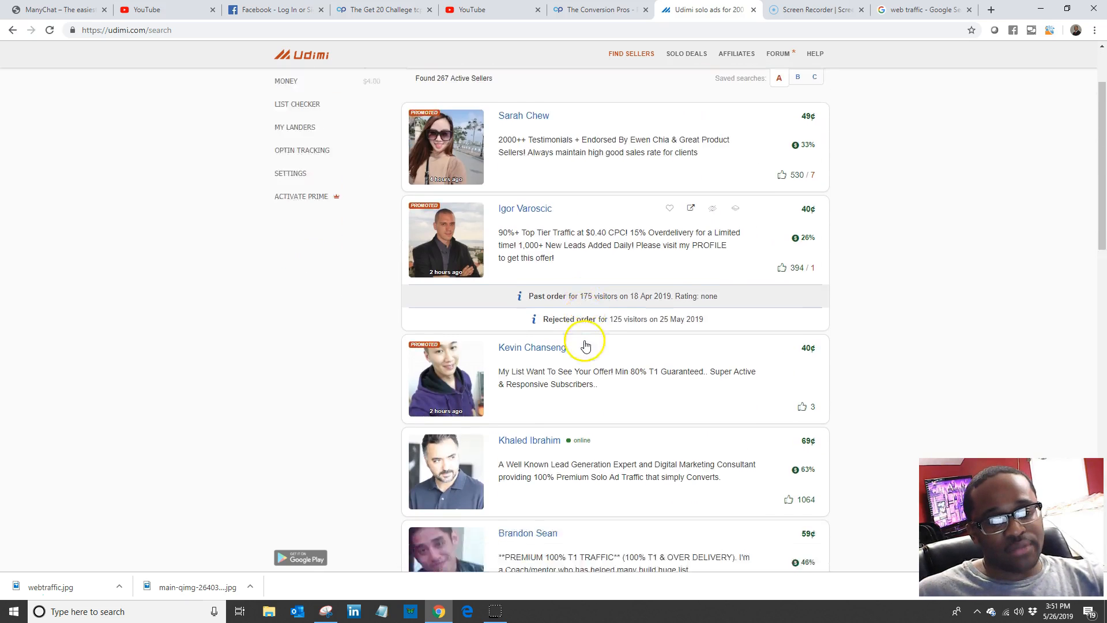
pyautogui.scroll(-3)
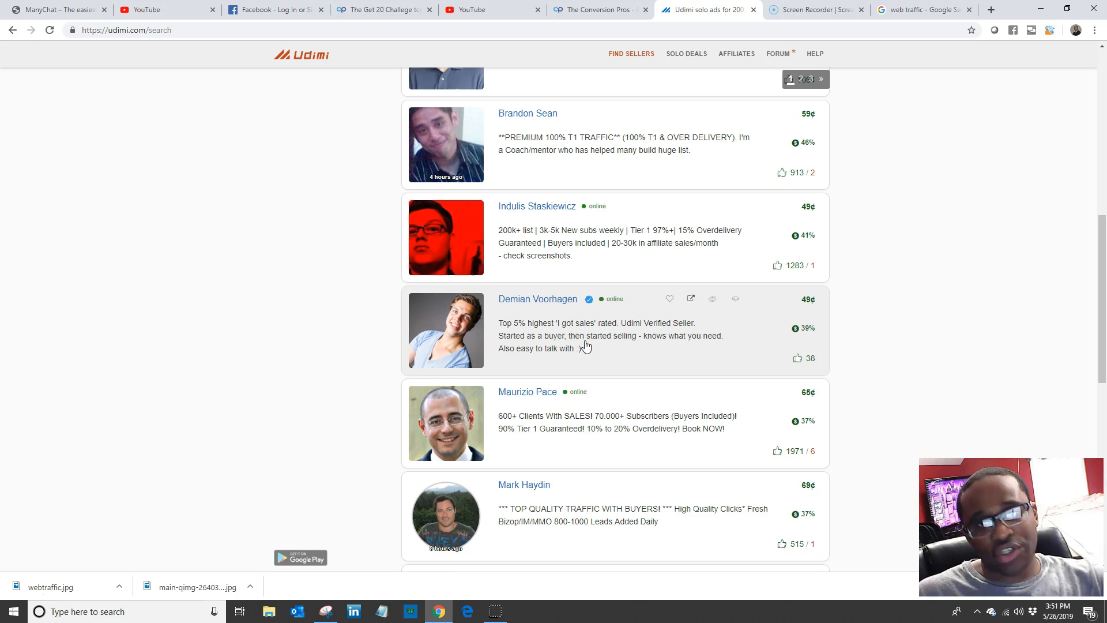
pyautogui.scroll(-3)
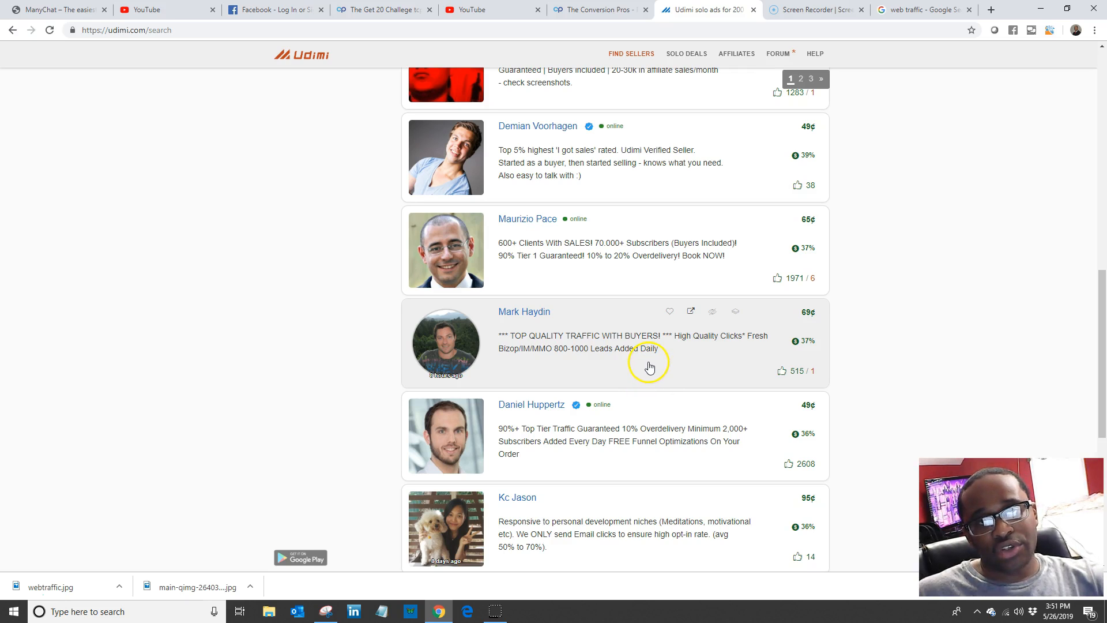
pyautogui.moveTo(650, 353)
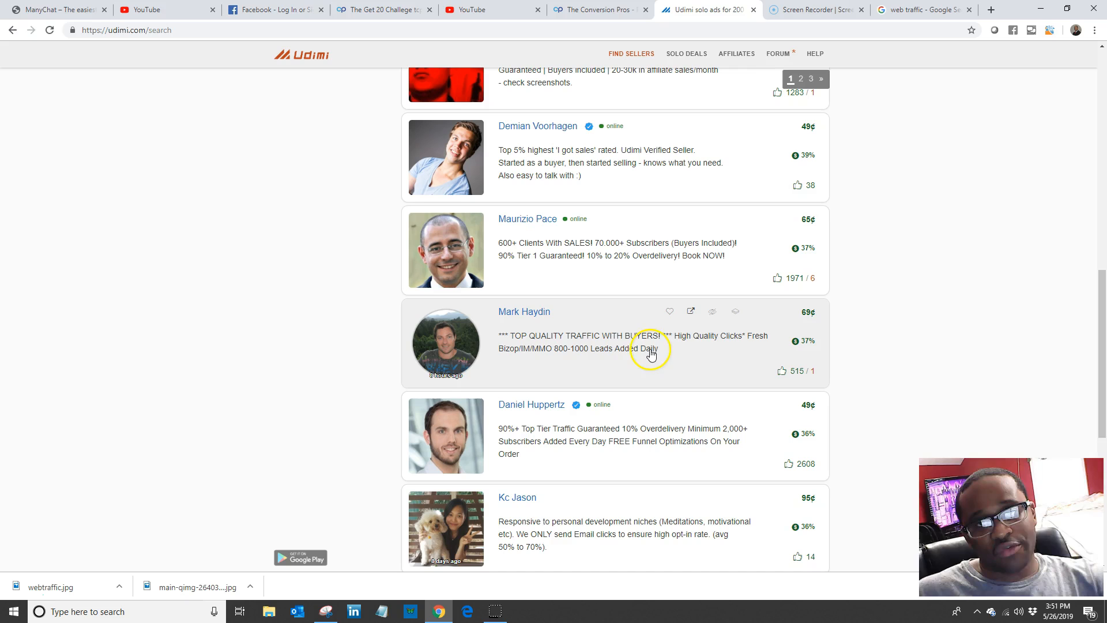
pyautogui.moveTo(657, 346)
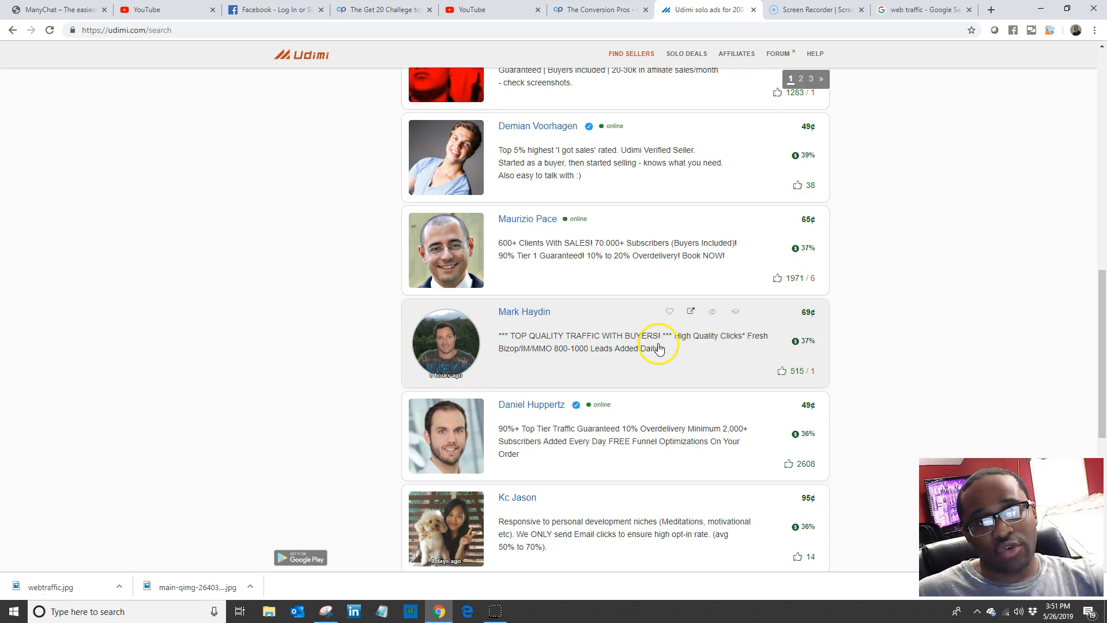
pyautogui.scroll(-3)
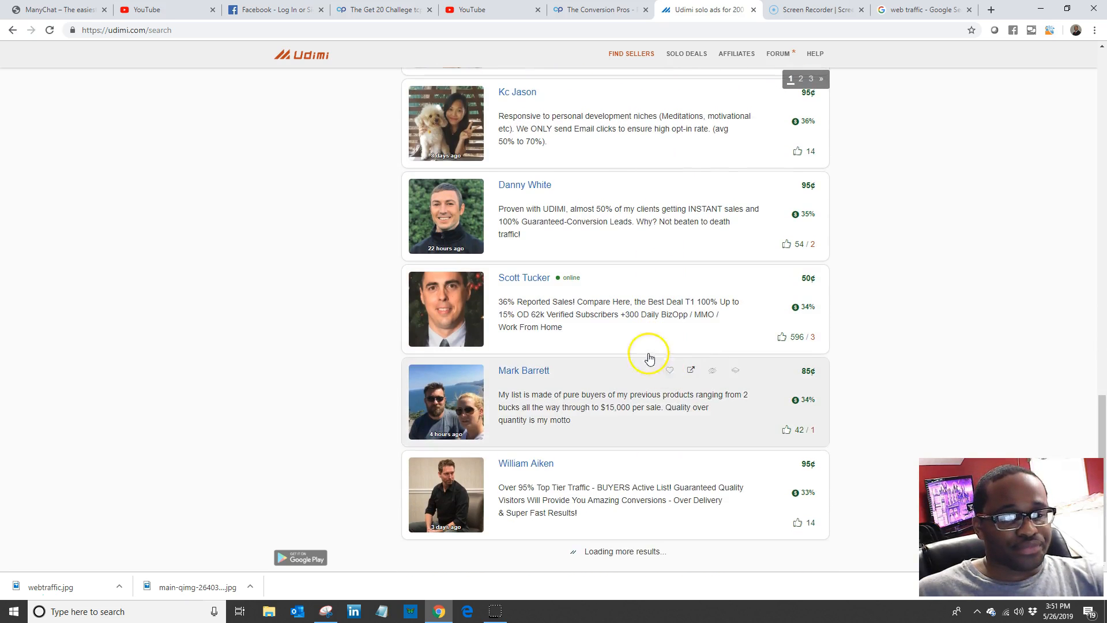
pyautogui.scroll(-3)
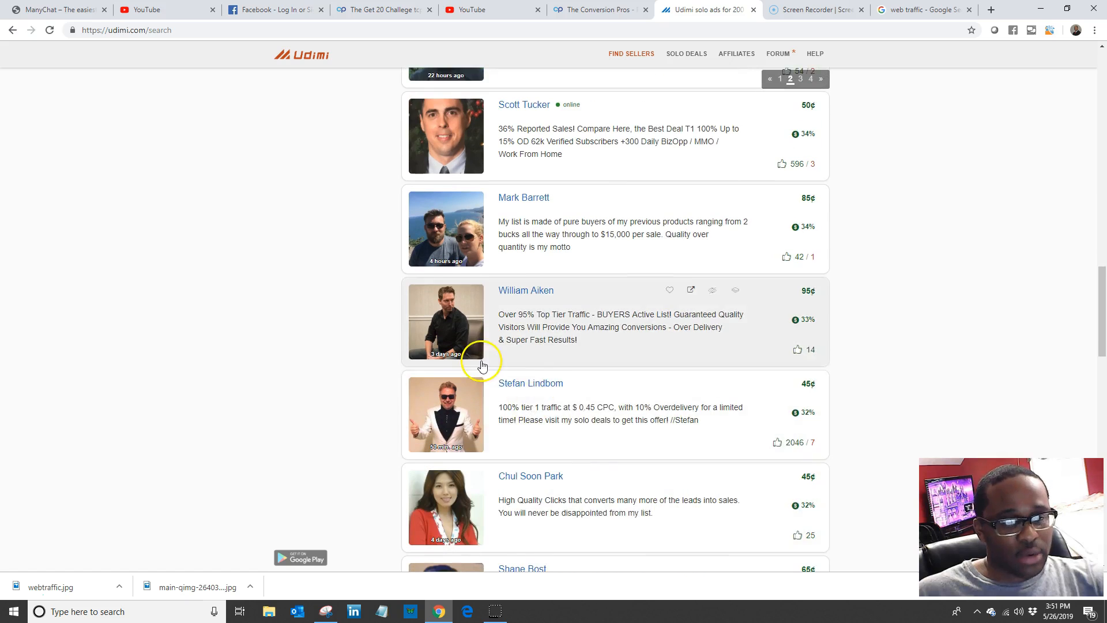
pyautogui.scroll(-3)
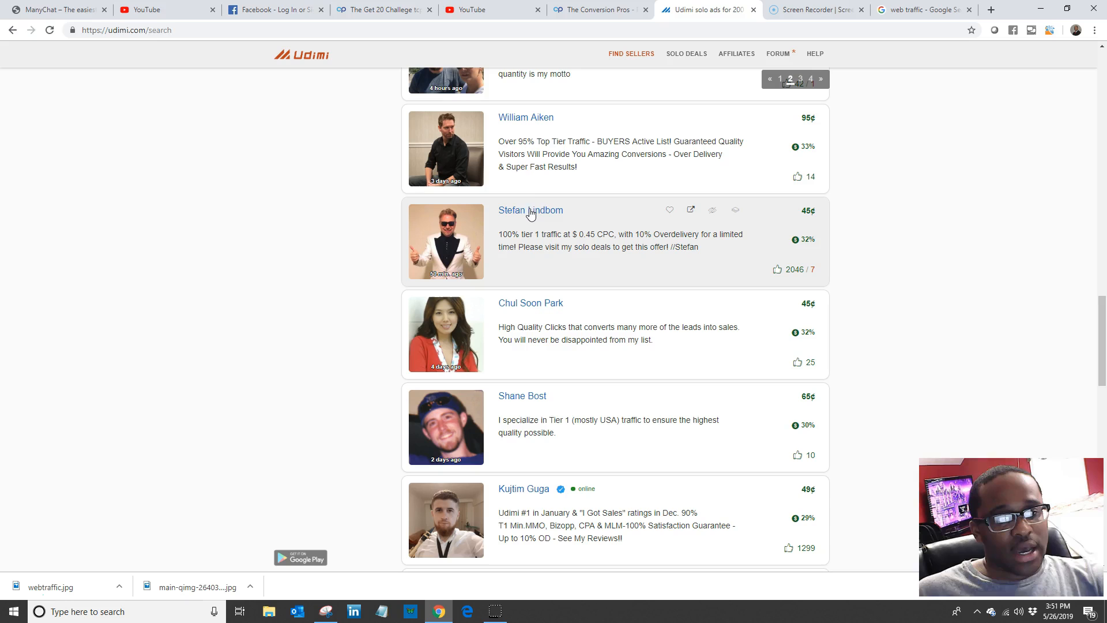
pyautogui.click(531, 210)
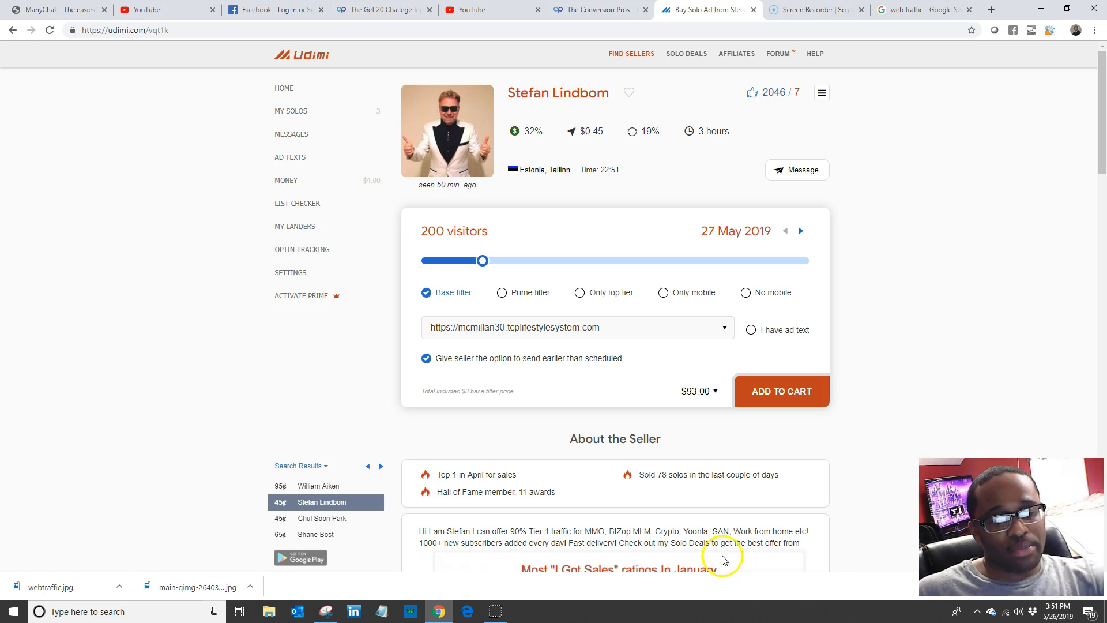
pyautogui.scroll(-3)
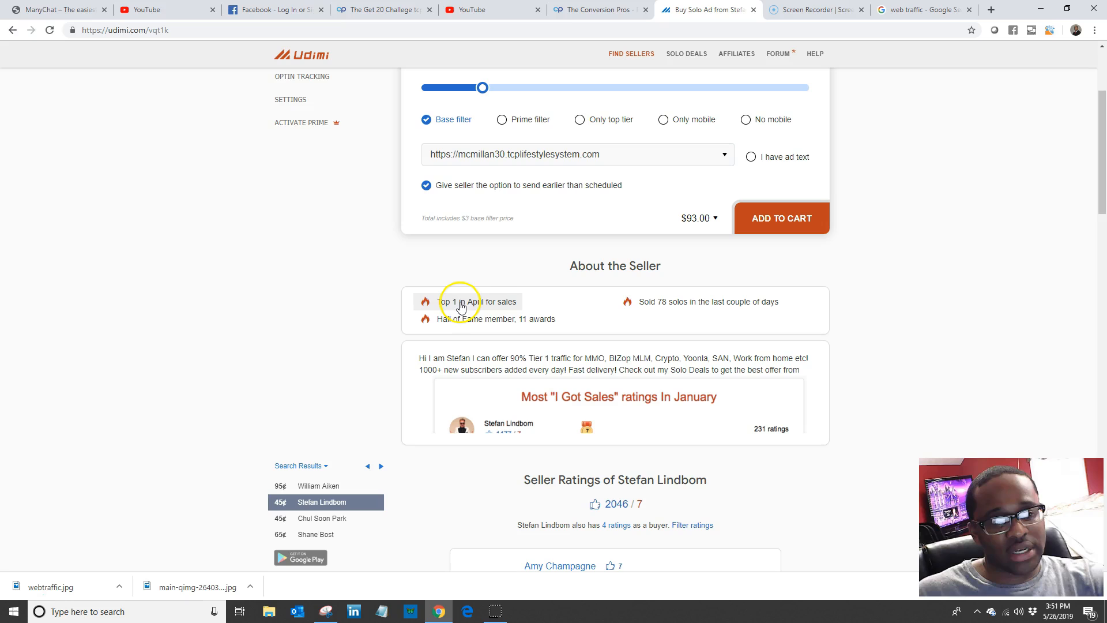
pyautogui.moveTo(499, 309)
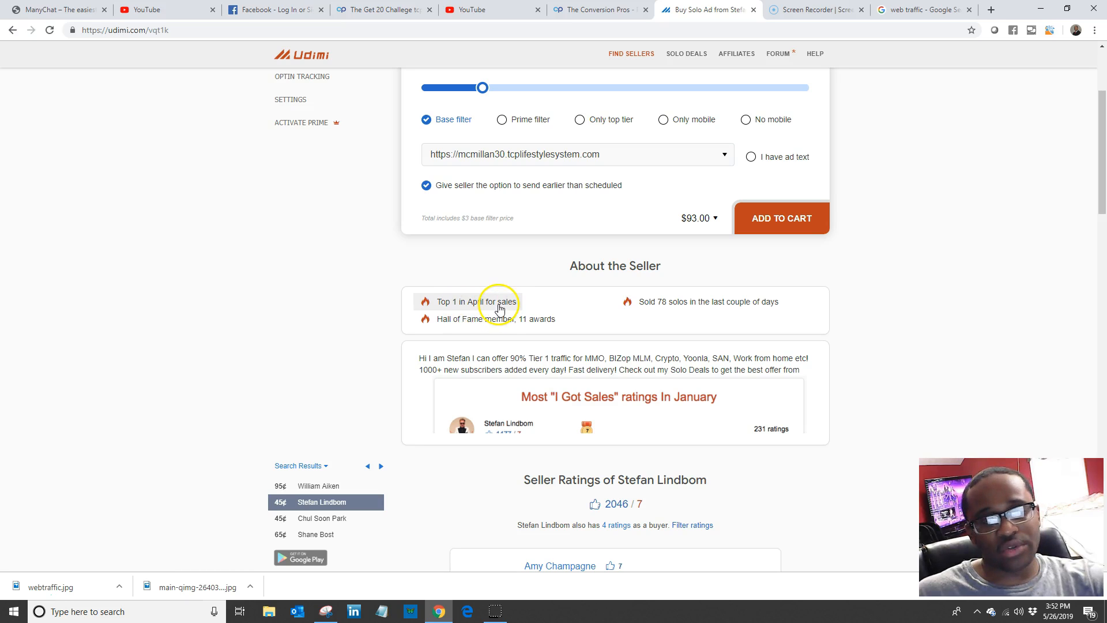
pyautogui.moveTo(516, 326)
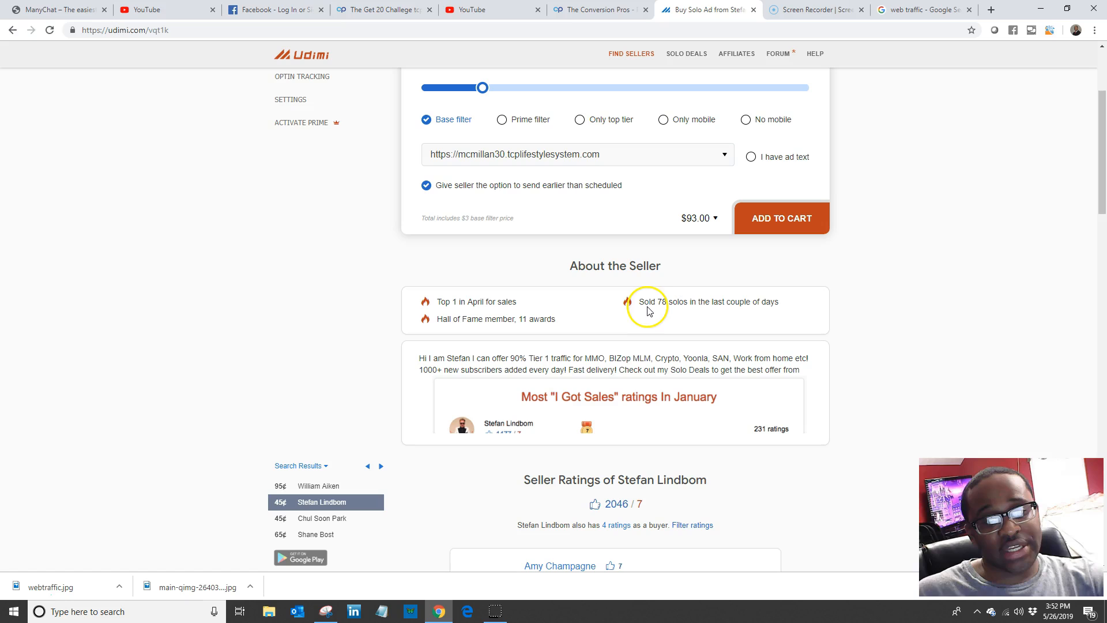
pyautogui.moveTo(696, 315)
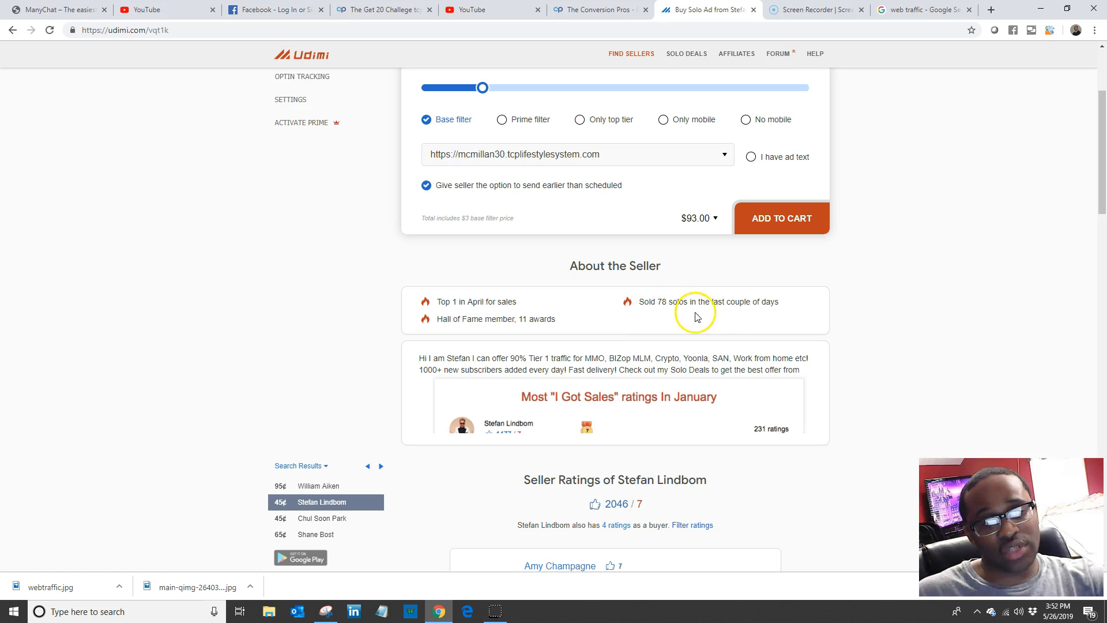
pyautogui.moveTo(739, 353)
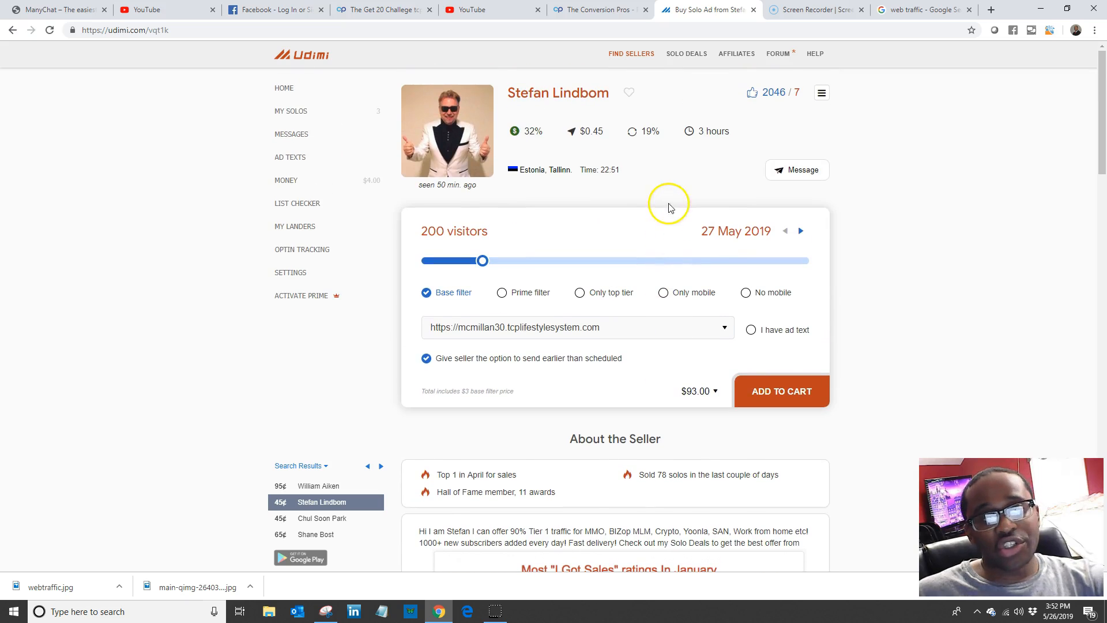
pyautogui.moveTo(714, 365)
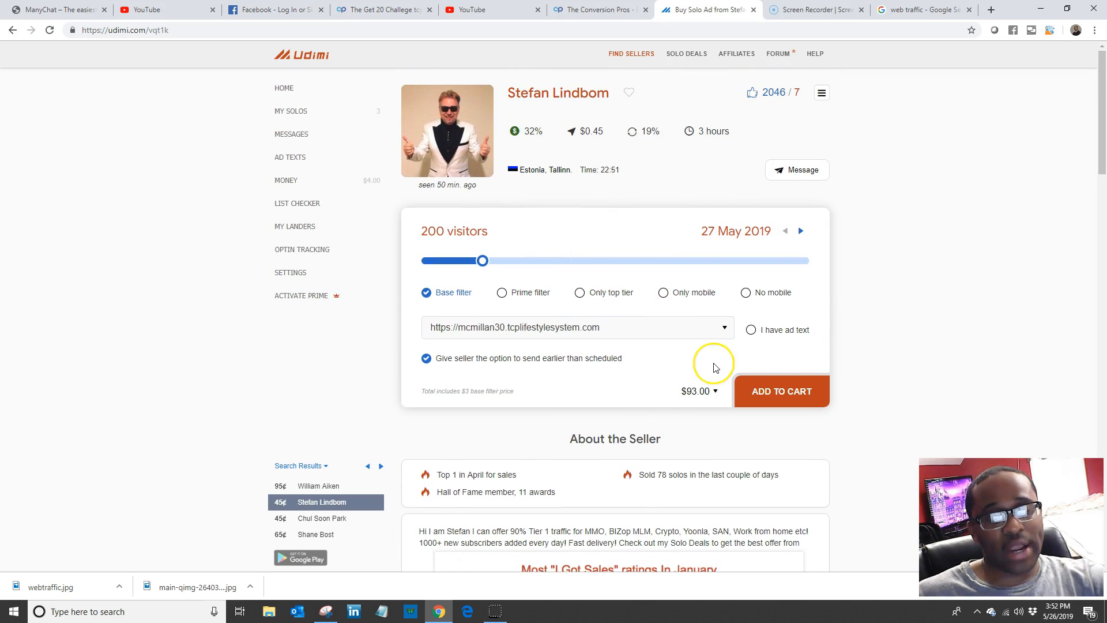
pyautogui.moveTo(715, 368)
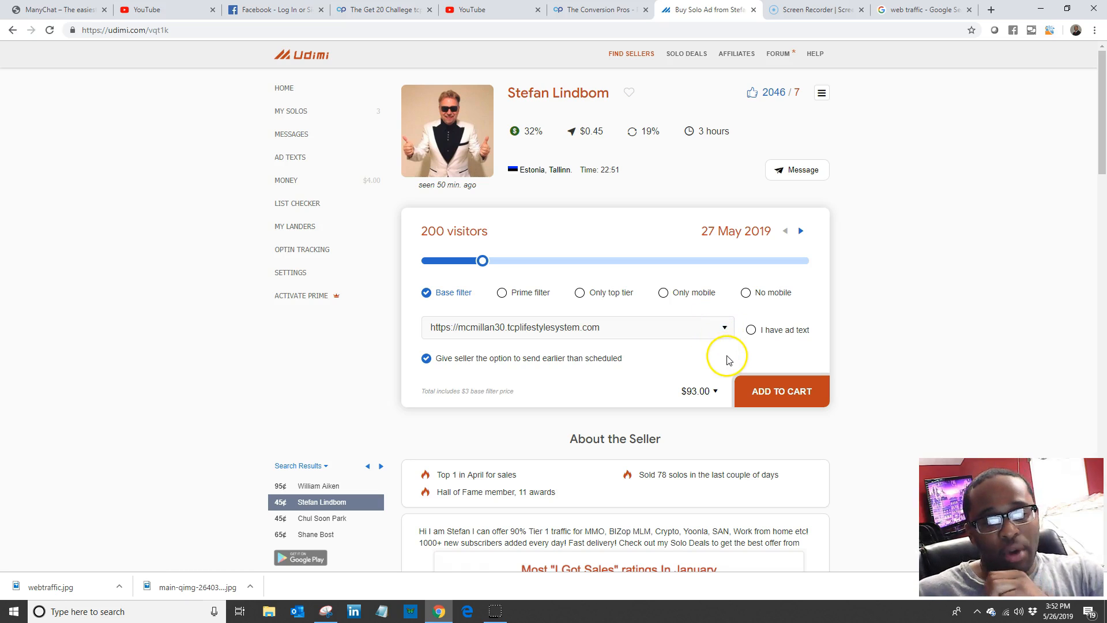
pyautogui.moveTo(715, 358)
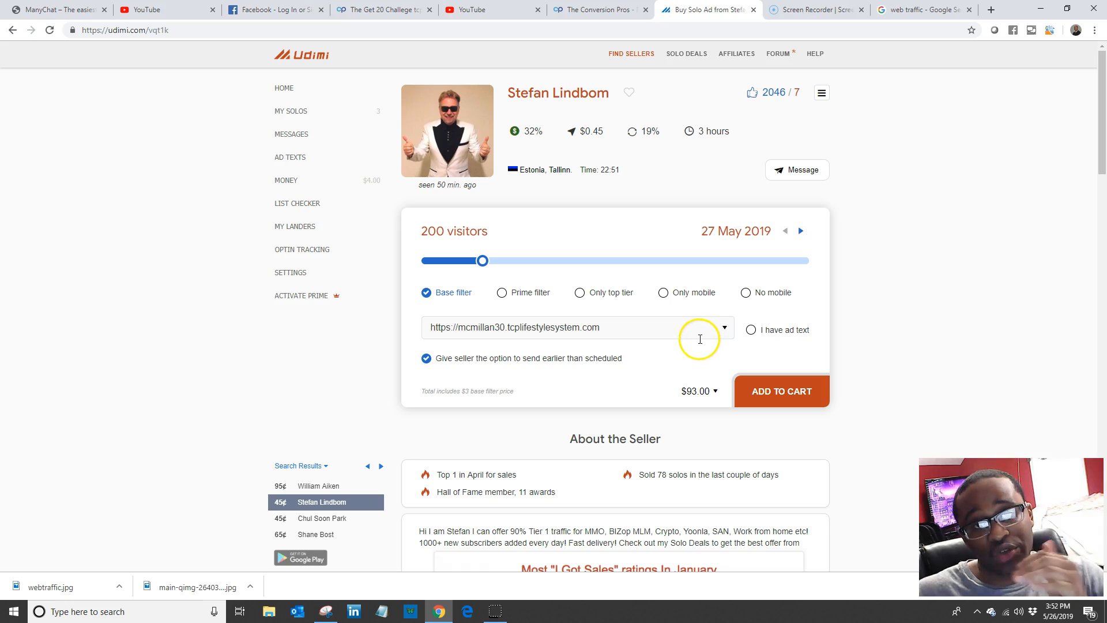
pyautogui.moveTo(671, 335)
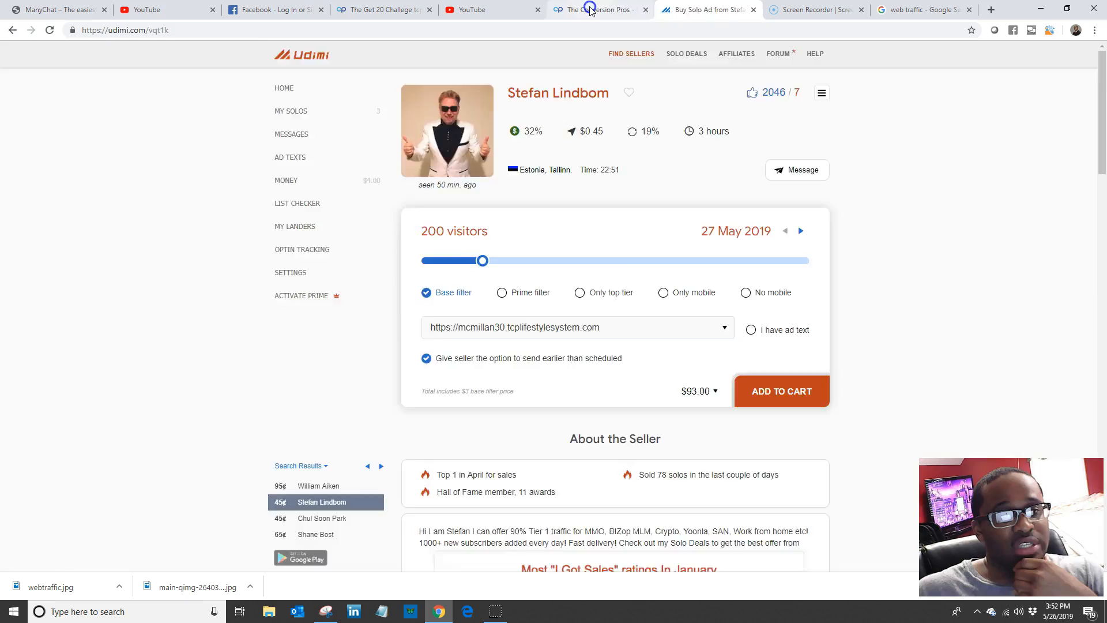
# In The Conversion Pros, open Account's My TCP Landing Page / Sales Funnels list
pyautogui.click(597, 10)
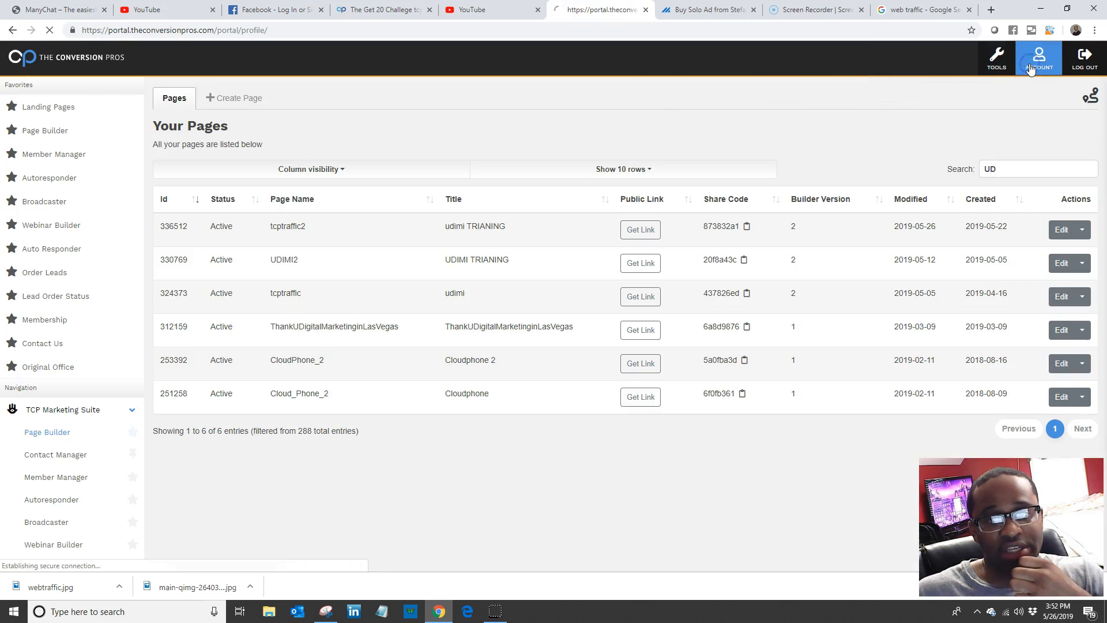
pyautogui.click(1039, 57)
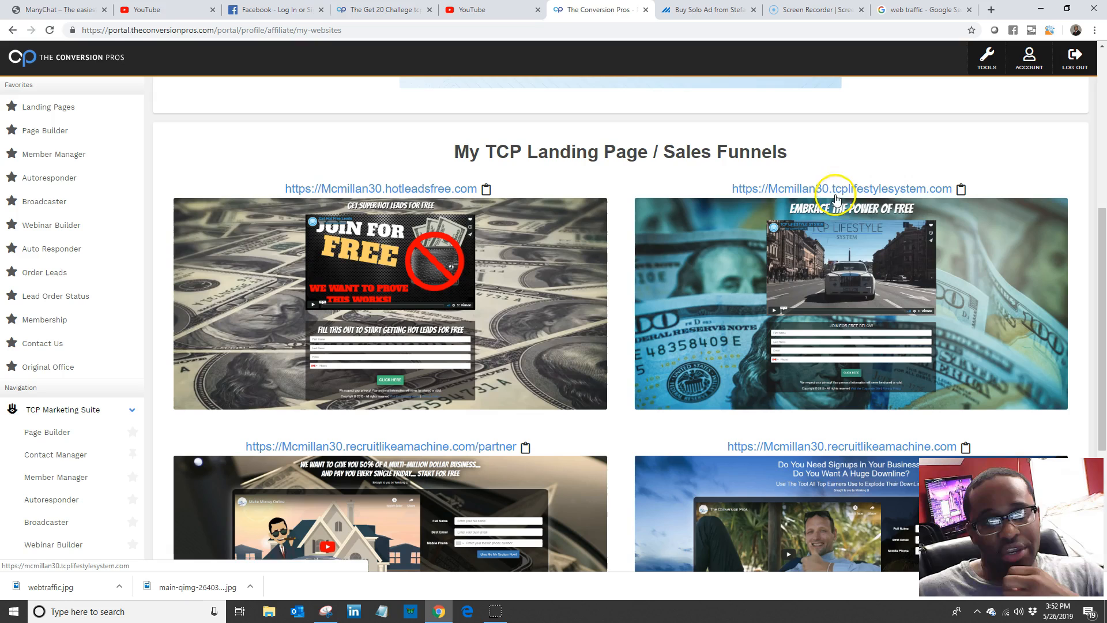
pyautogui.moveTo(868, 311)
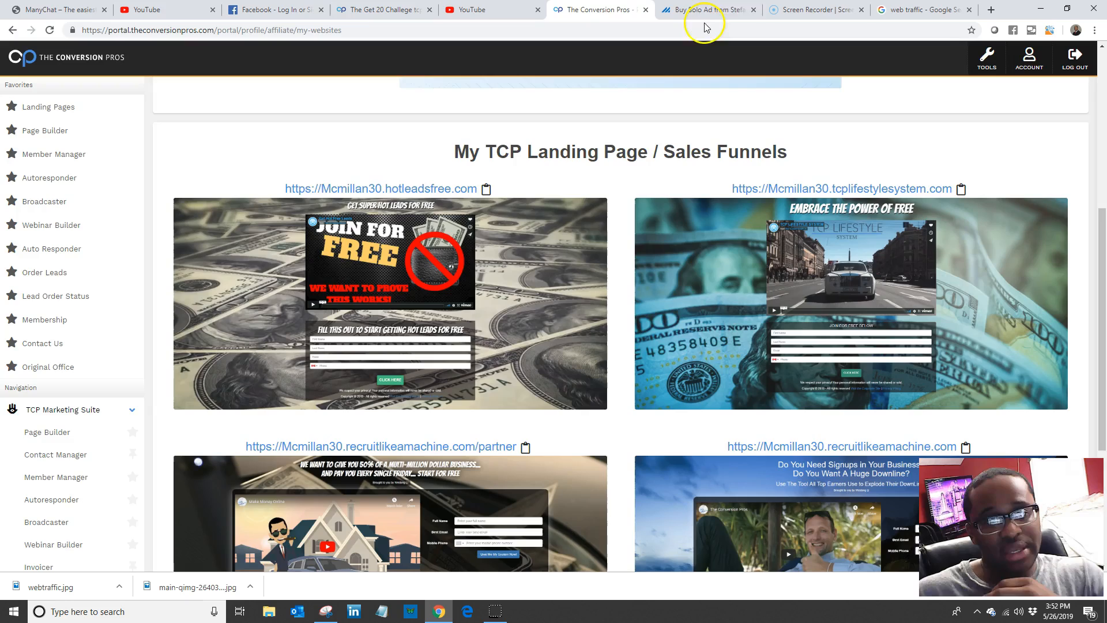
pyautogui.click(706, 9)
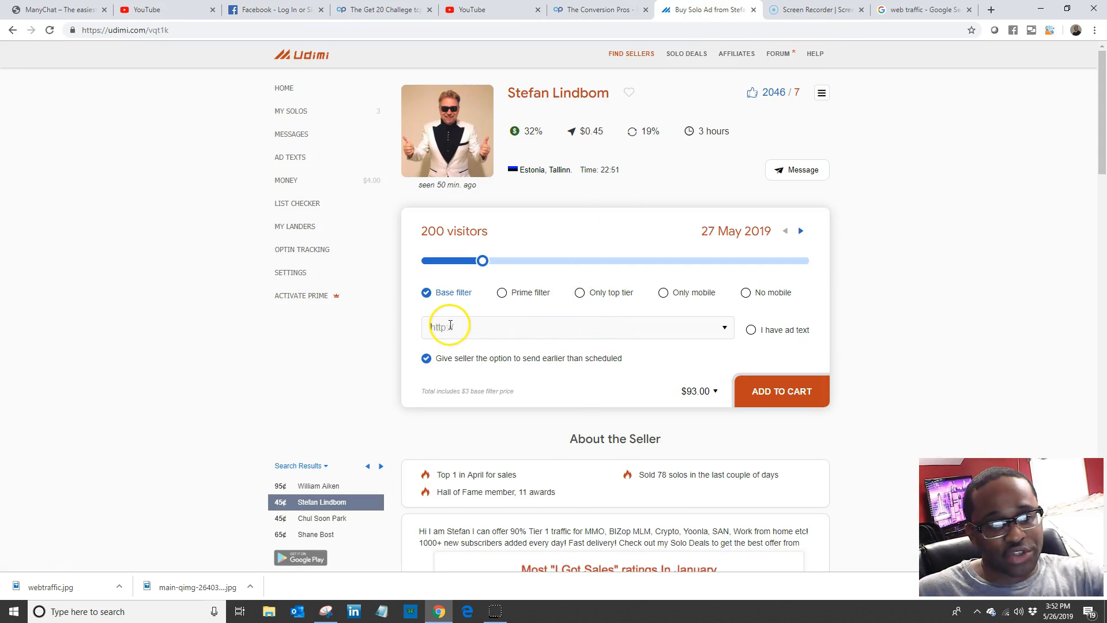
pyautogui.write('https://Mcmillan30.tcplifestylesystem.com')
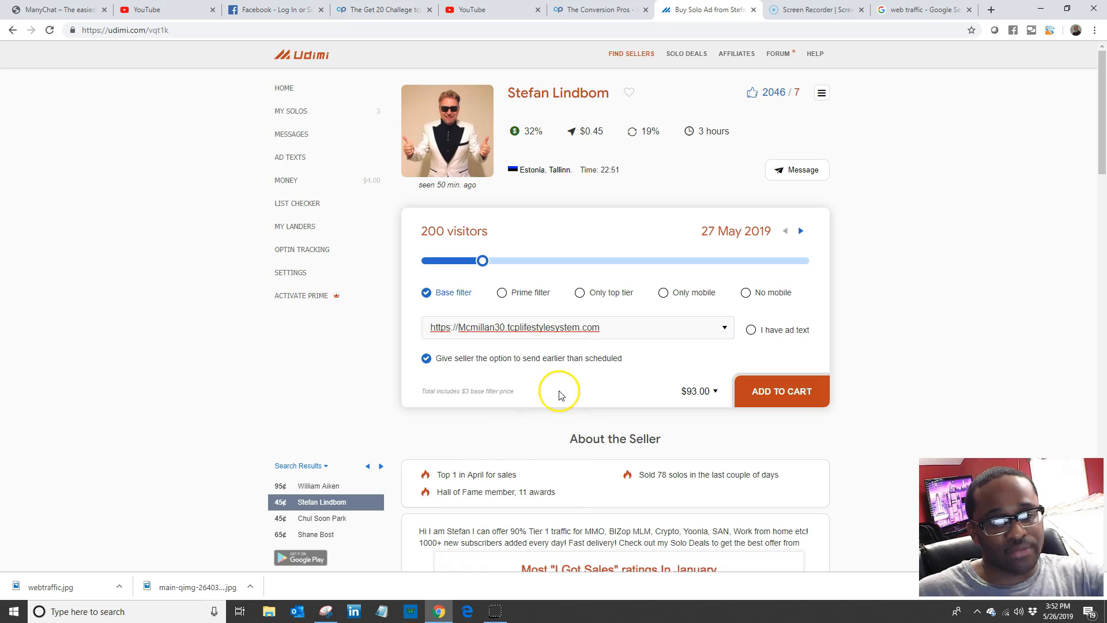
pyautogui.moveTo(579, 292)
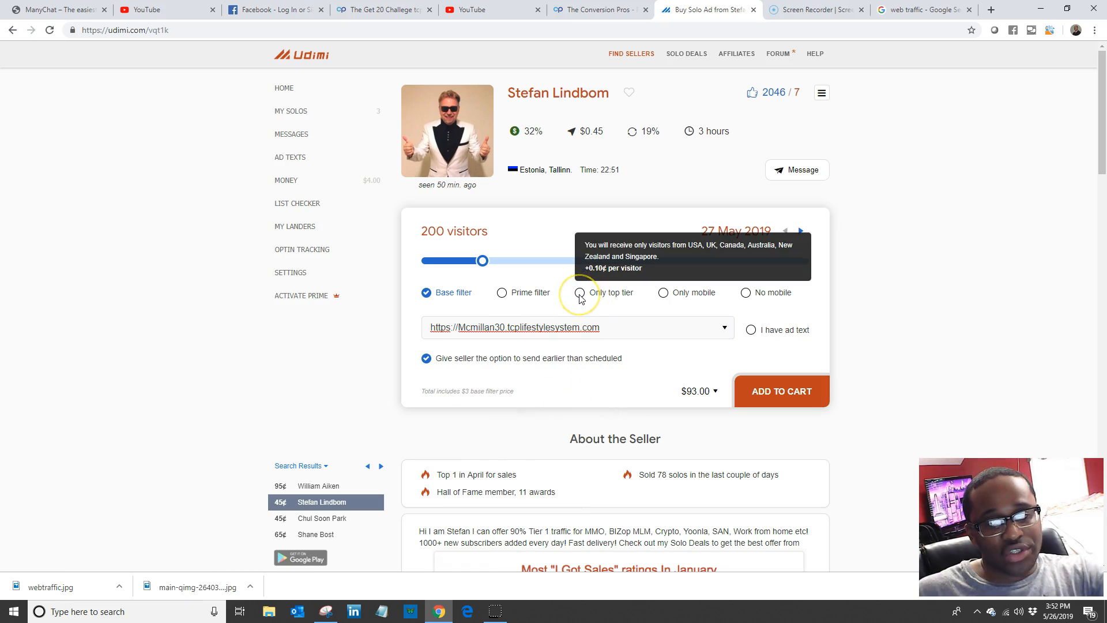
pyautogui.click(579, 292)
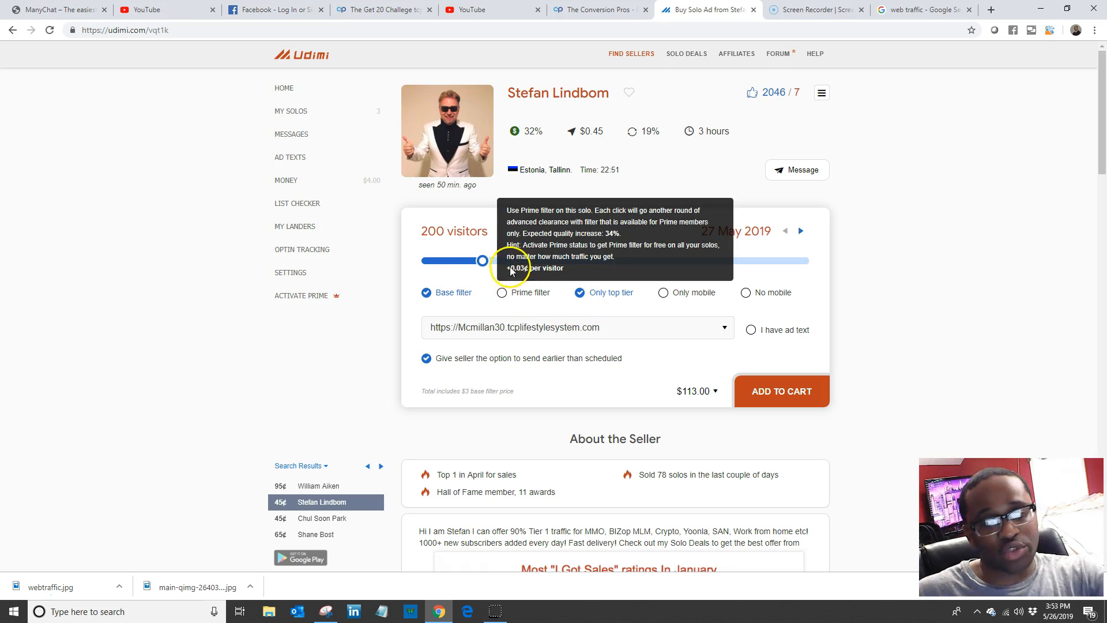
# Raise the top-tier order to 1000 visitors, totalling $553.00
pyautogui.moveTo(482, 261); pyautogui.dragTo(421, 259)
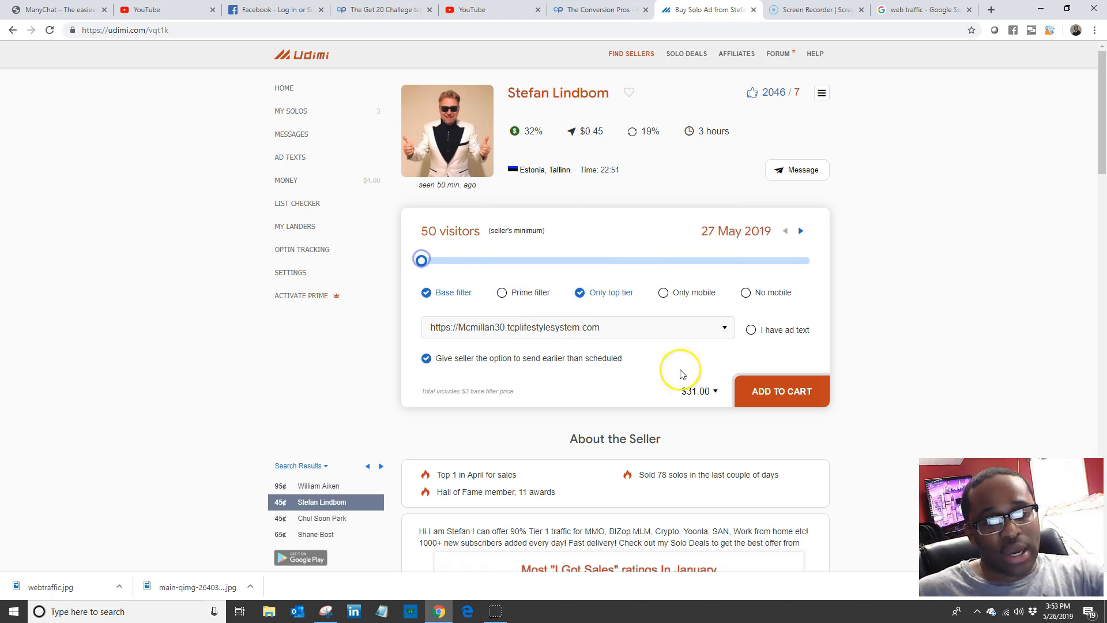
pyautogui.moveTo(722, 425)
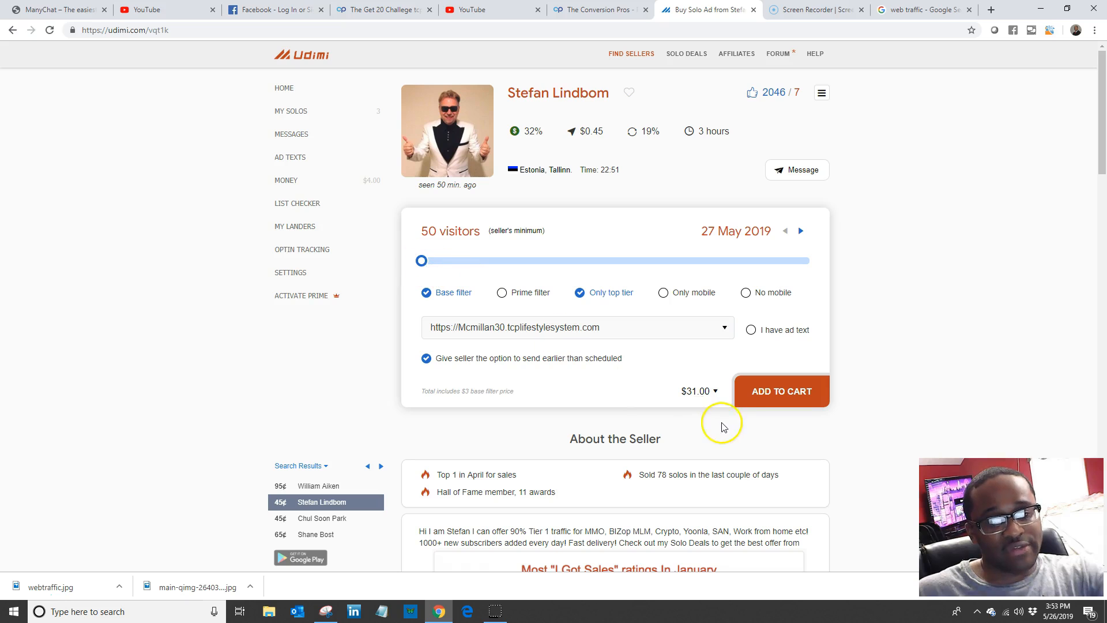
pyautogui.moveTo(422, 260); pyautogui.dragTo(532, 260)
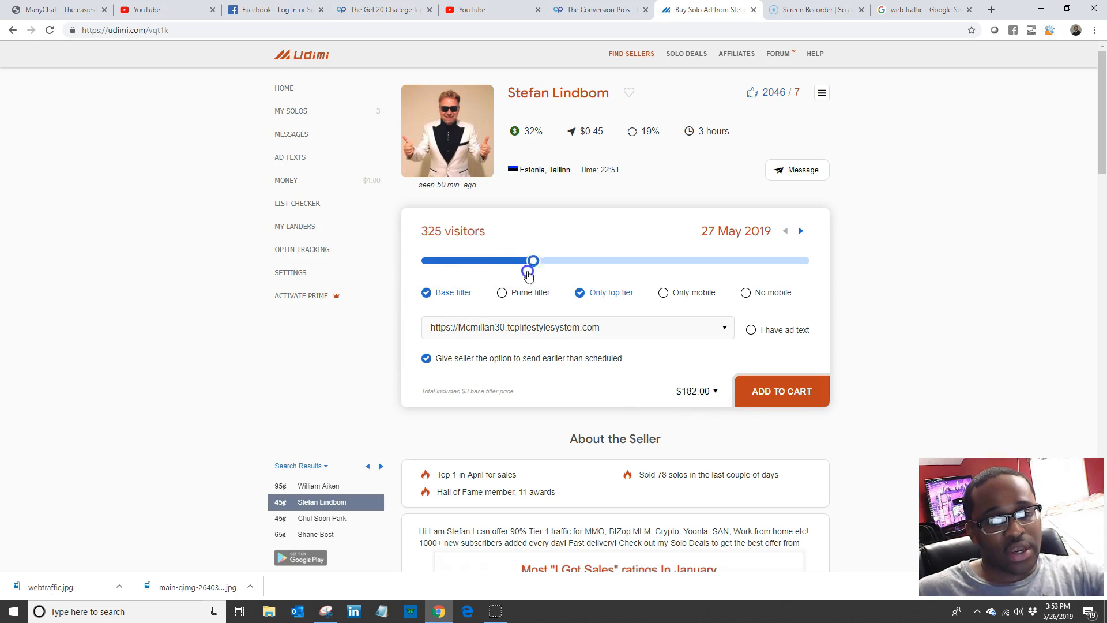
pyautogui.moveTo(533, 260); pyautogui.dragTo(809, 260)
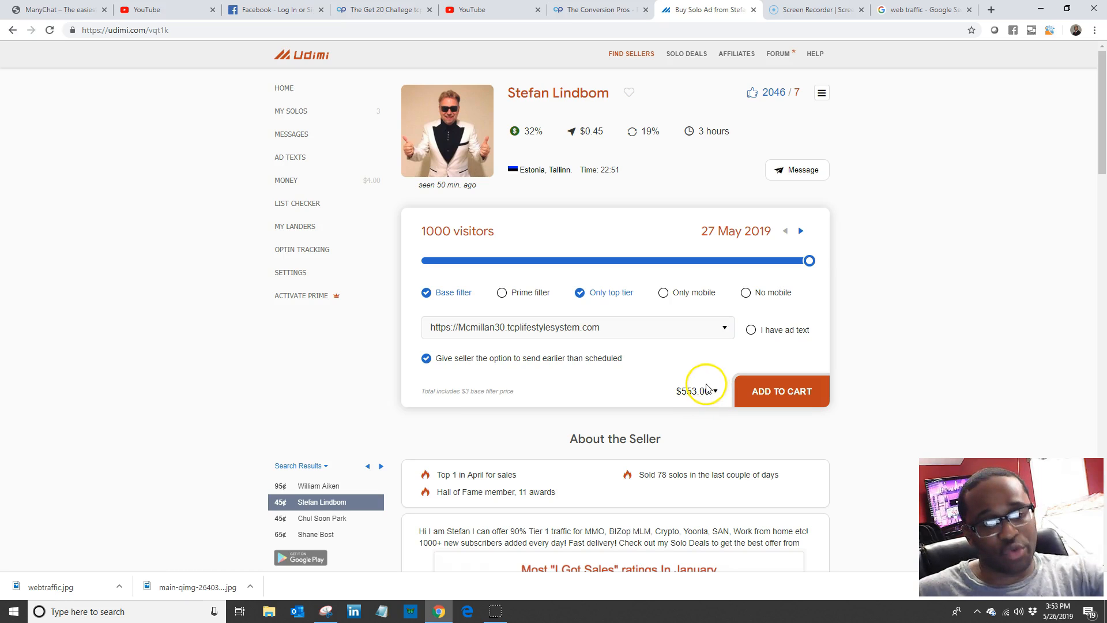
pyautogui.moveTo(678, 428)
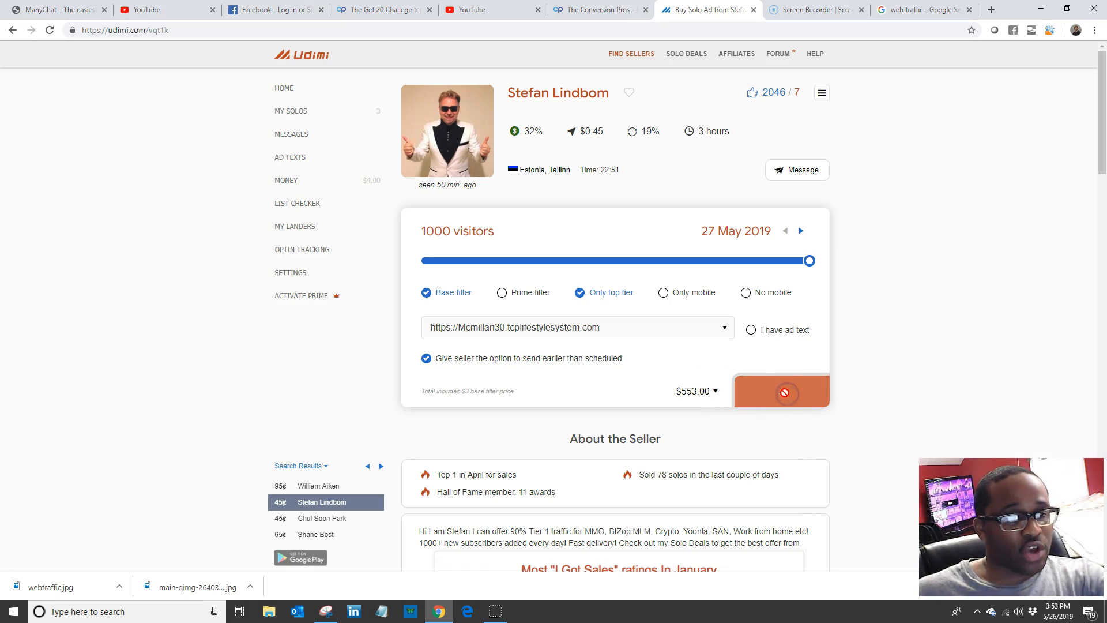
pyautogui.click(781, 392)
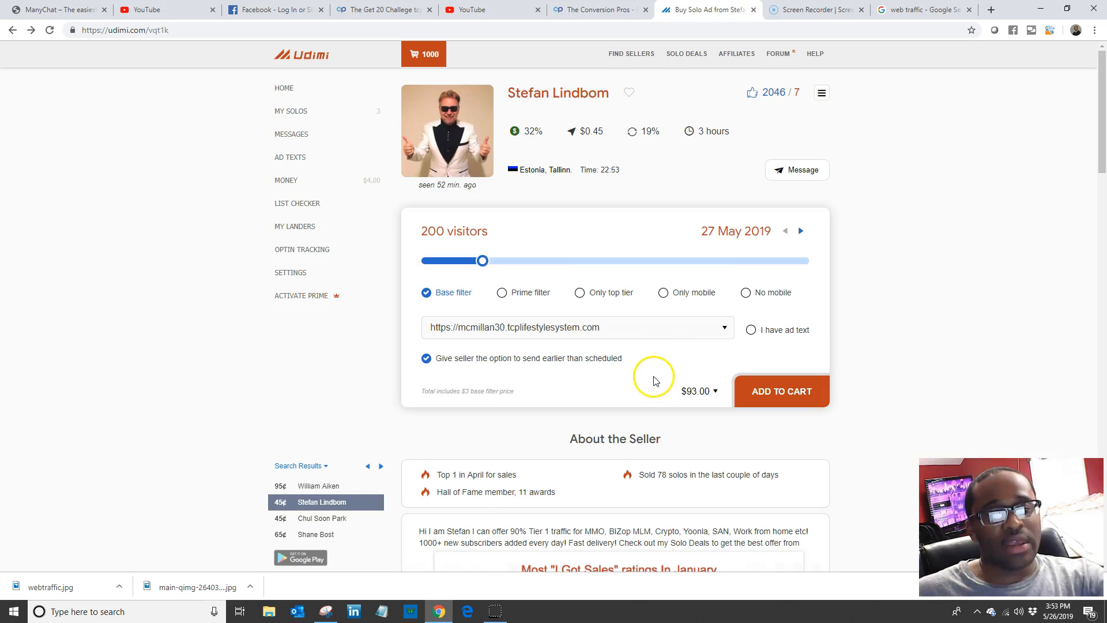
pyautogui.moveTo(639, 31)
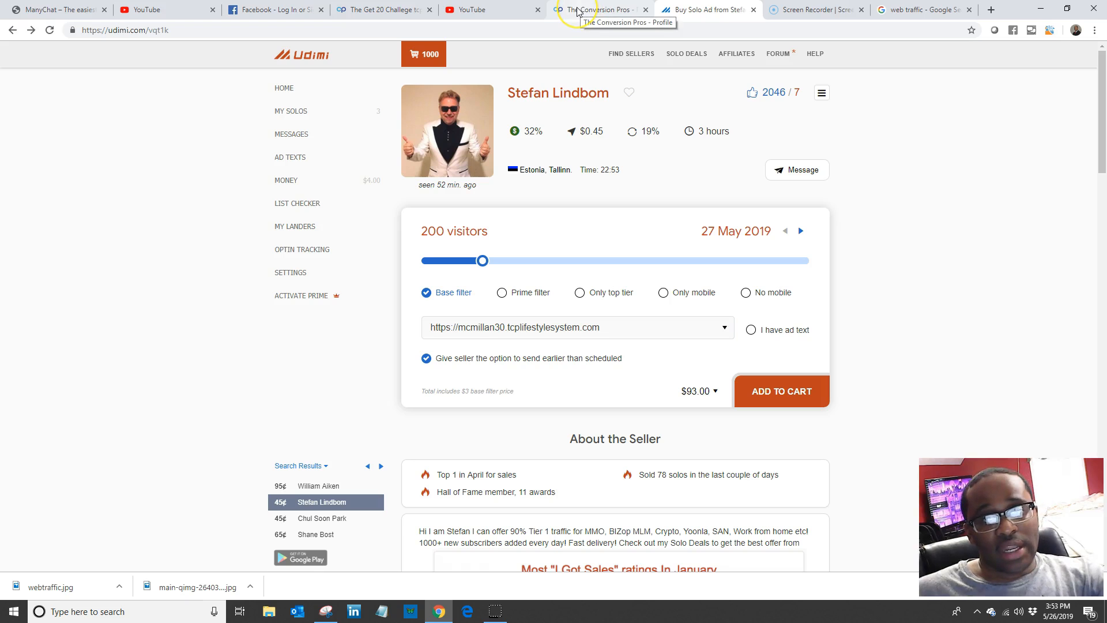
# Find the fixcredfast11 page by searching MY in Page Builder, and copy its link
pyautogui.click(596, 9)
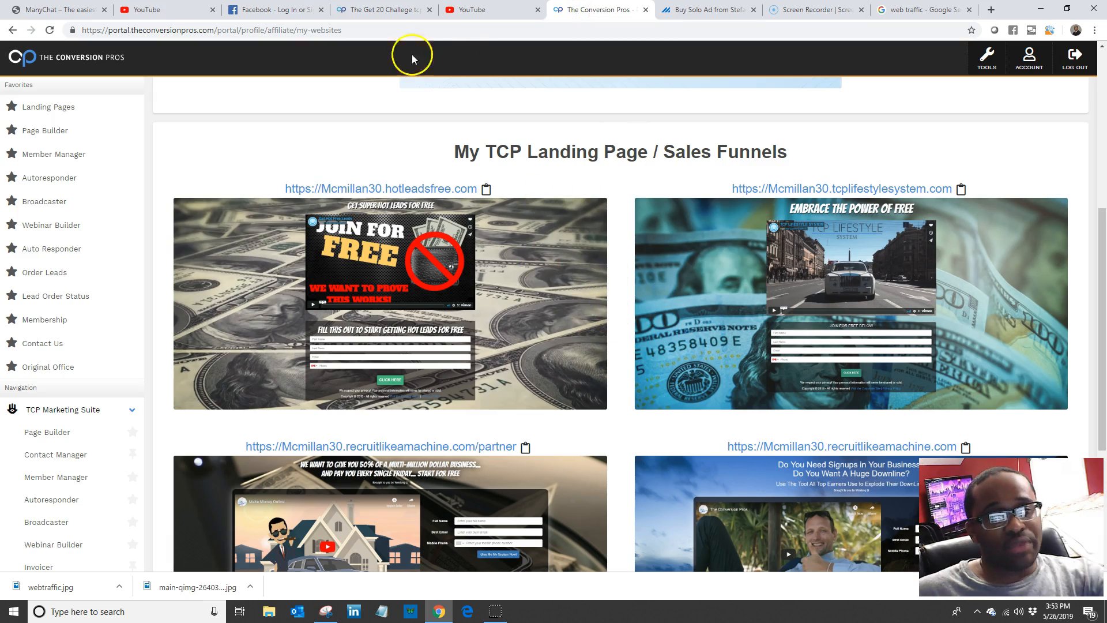
pyautogui.click(45, 130)
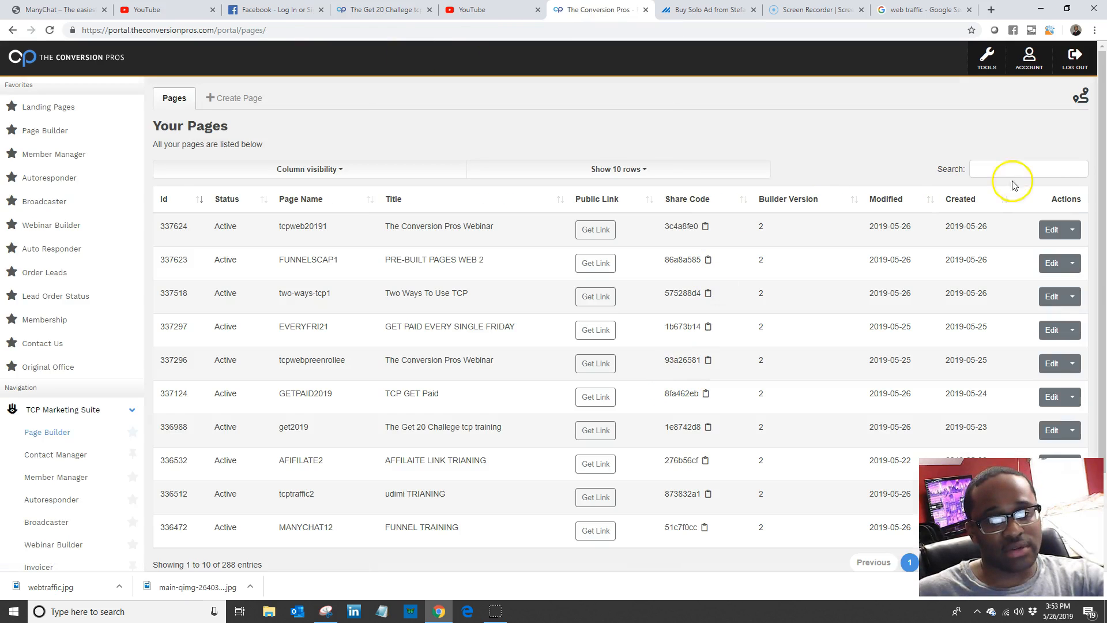
pyautogui.write('MY')
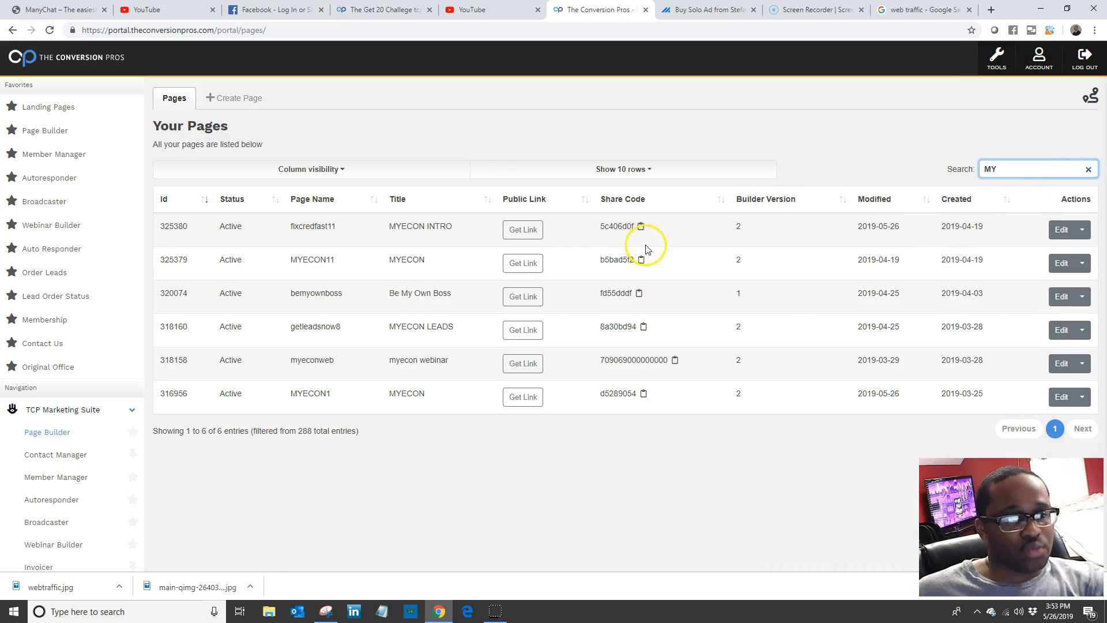
pyautogui.click(522, 230)
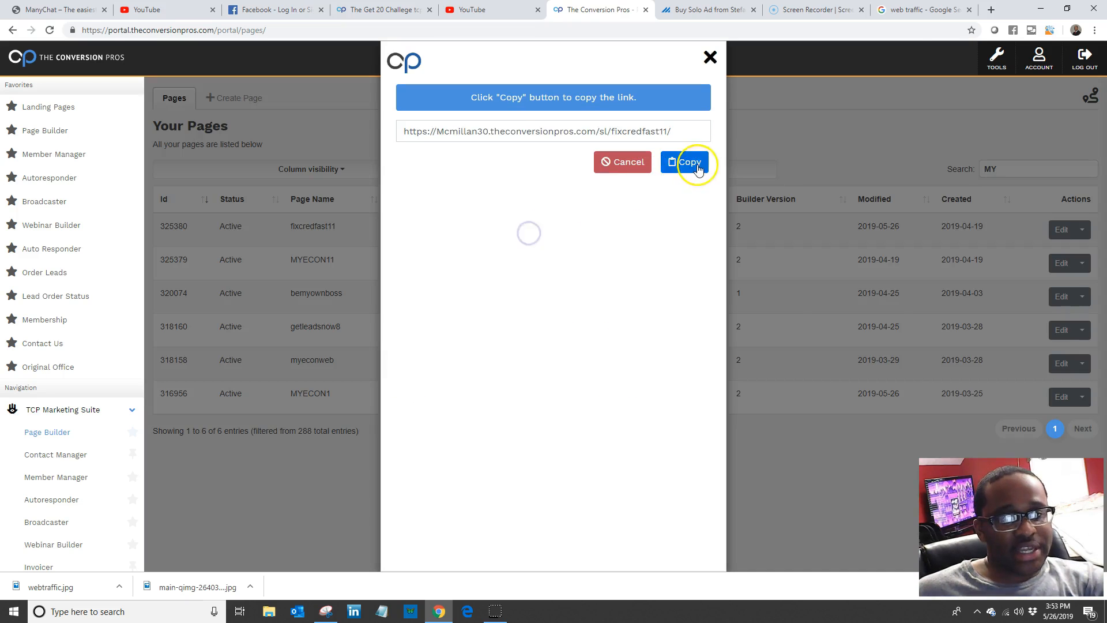
pyautogui.click(991, 10)
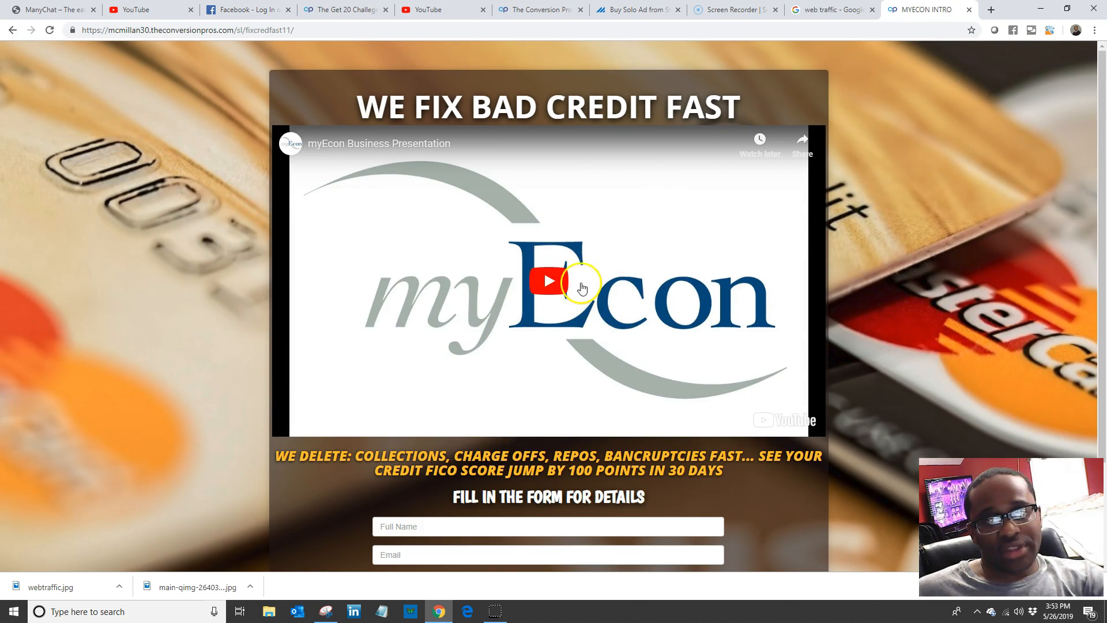
pyautogui.moveTo(515, 477)
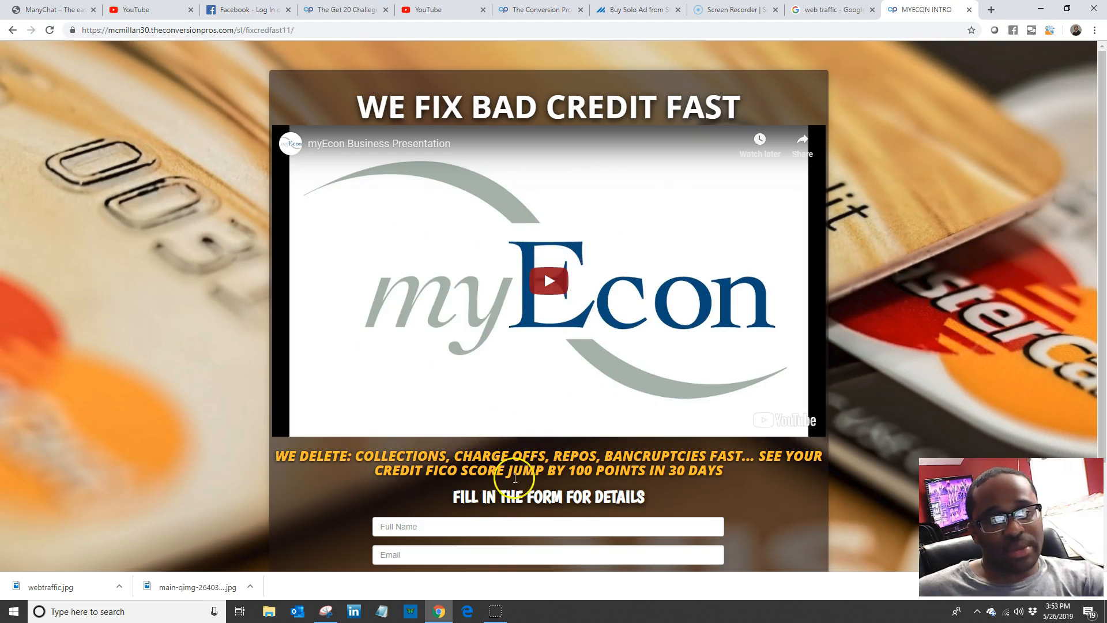
# Scroll through the WE FIX BAD CREDIT FAST myEcon landing page
pyautogui.scroll(-3)
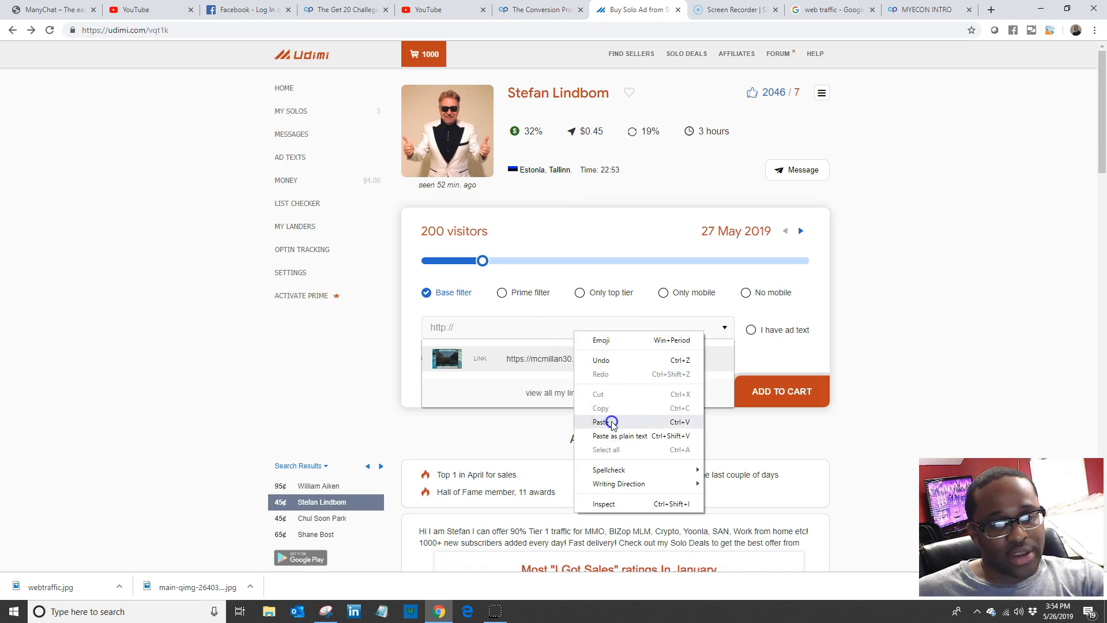
# Paste the fixcredfast11 link, set 1000 visitors and add the $453.00 order to the cart
pyautogui.click(599, 421)
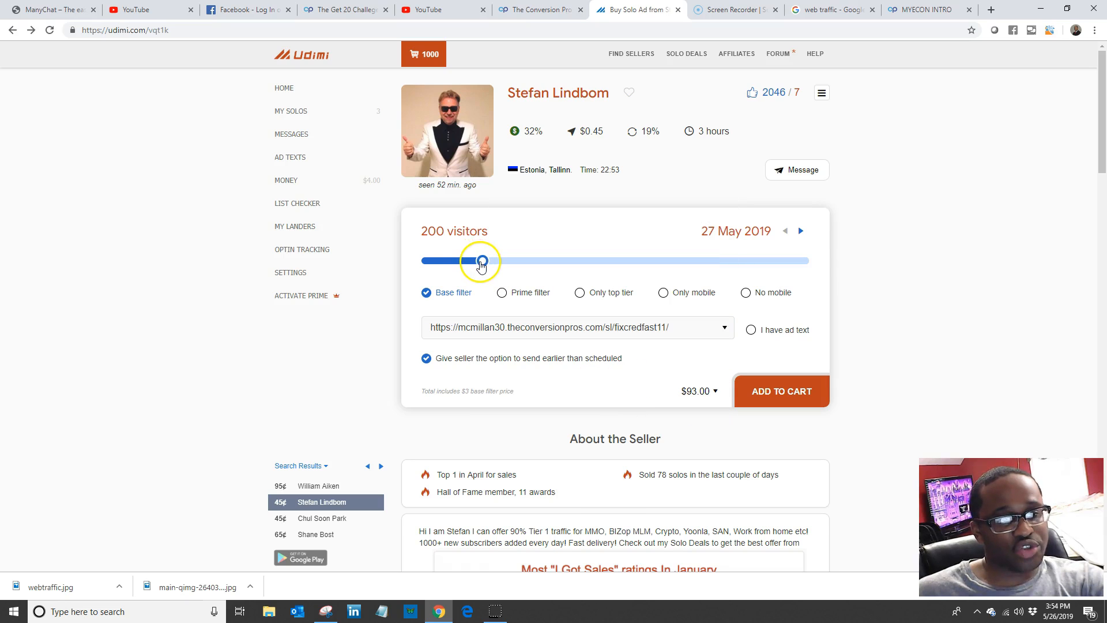
pyautogui.moveTo(481, 261); pyautogui.dragTo(422, 261)
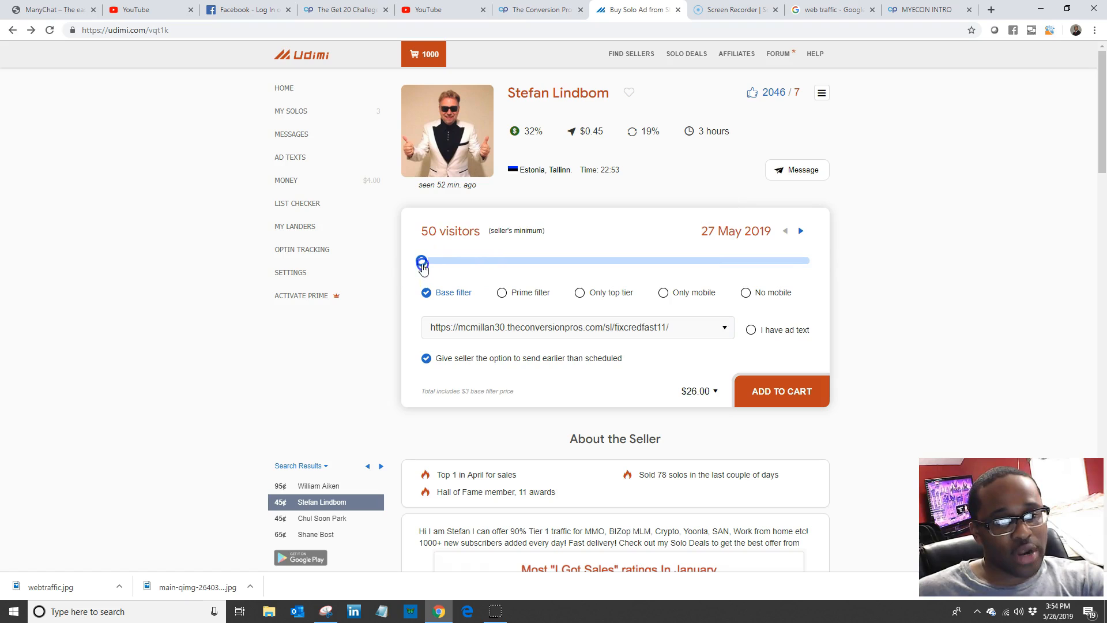
pyautogui.moveTo(422, 261); pyautogui.dragTo(810, 261)
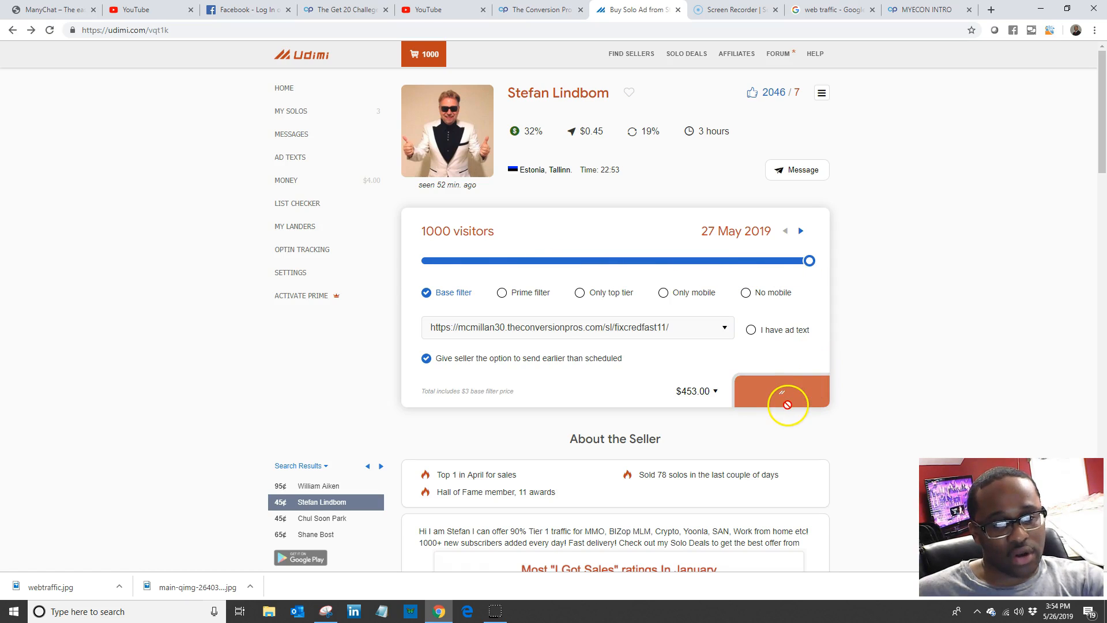
pyautogui.click(780, 391)
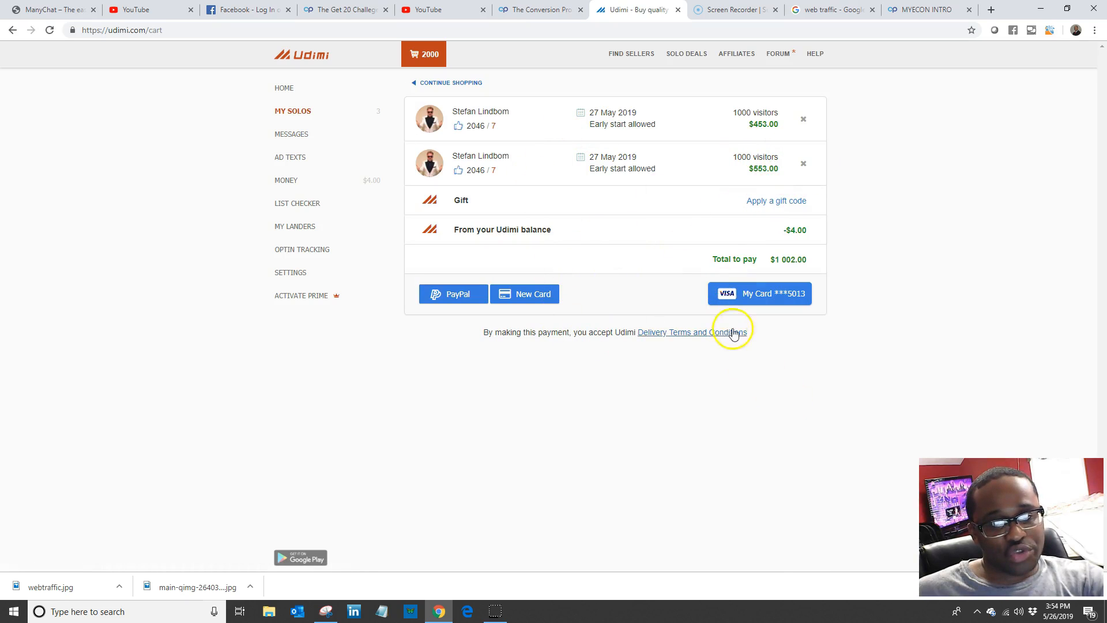
pyautogui.moveTo(773, 339)
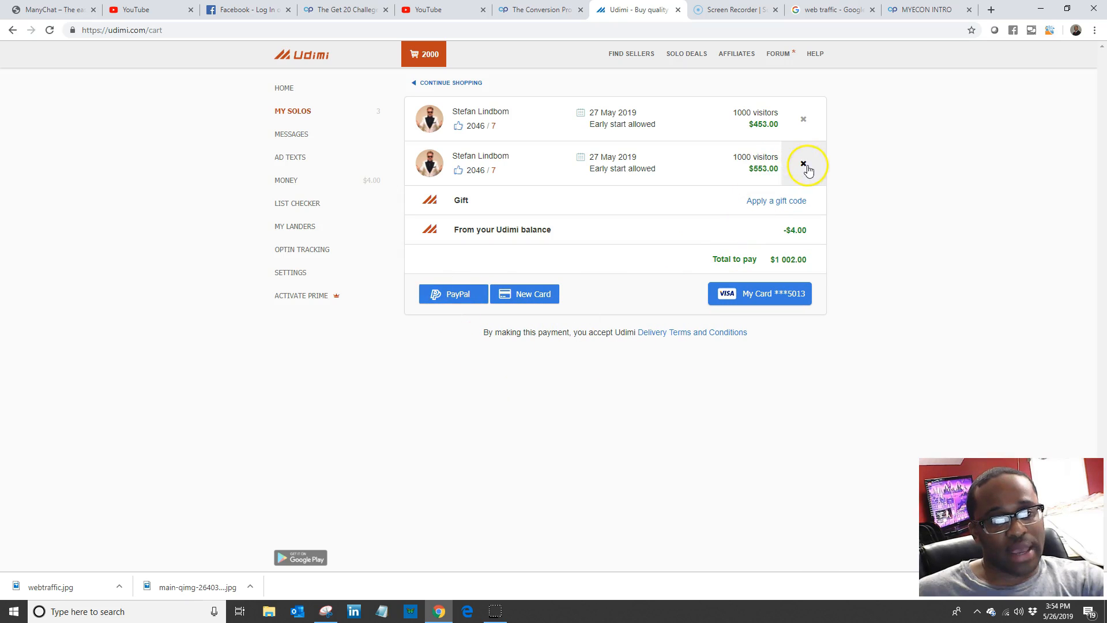
# Remove the $553.00 tcplifestylesystem order from the cart, leaving $449.00 to pay
pyautogui.click(803, 167)
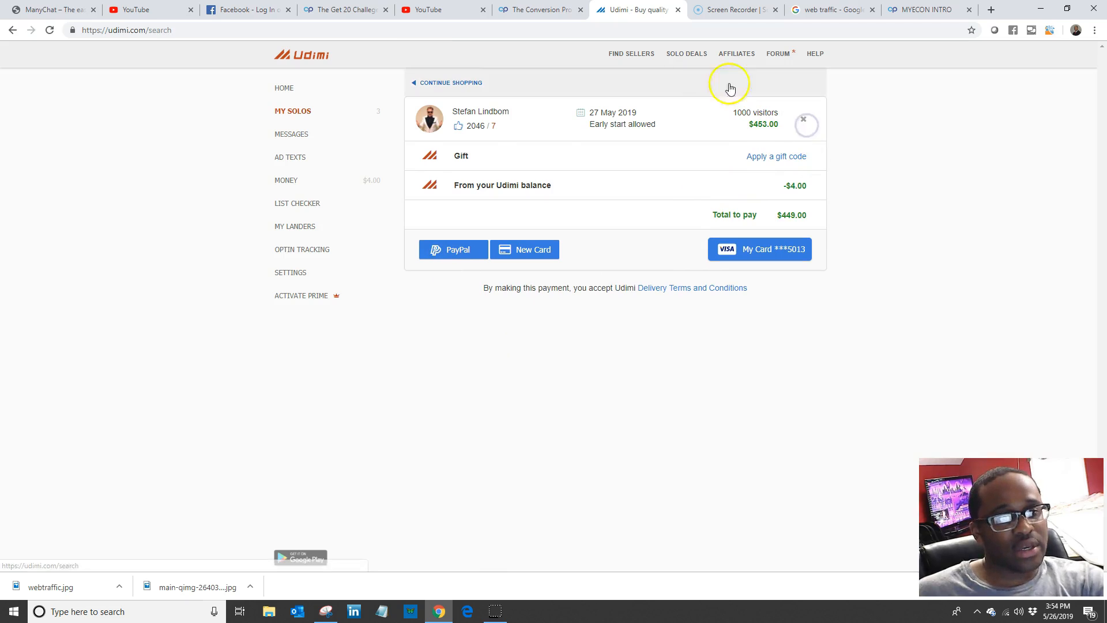
pyautogui.click(805, 125)
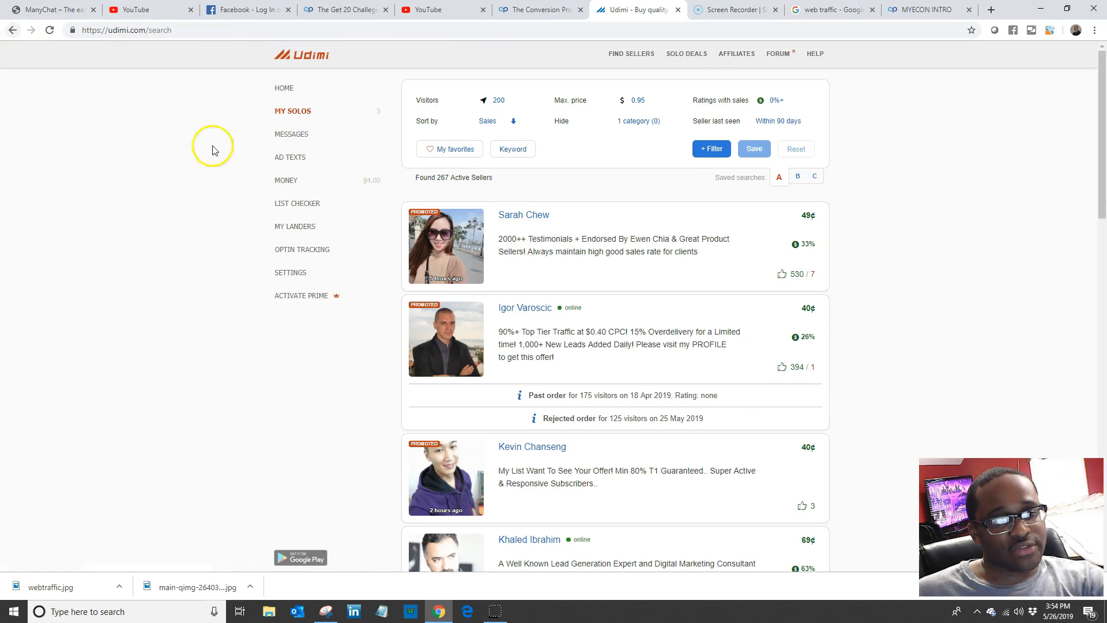
pyautogui.scroll(-3)
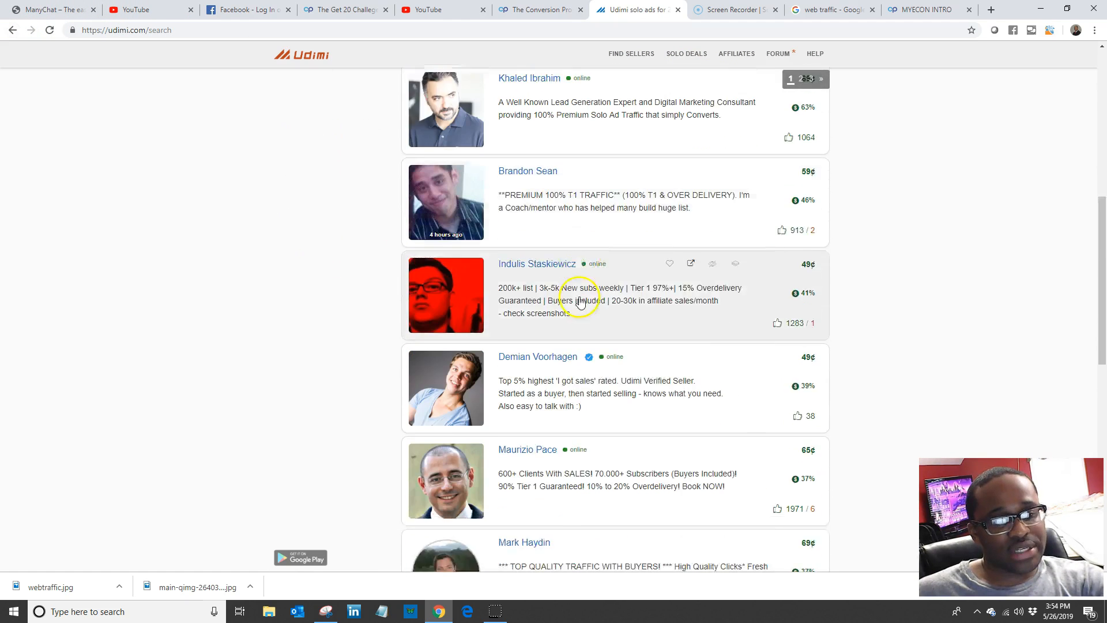
pyautogui.click(791, 79)
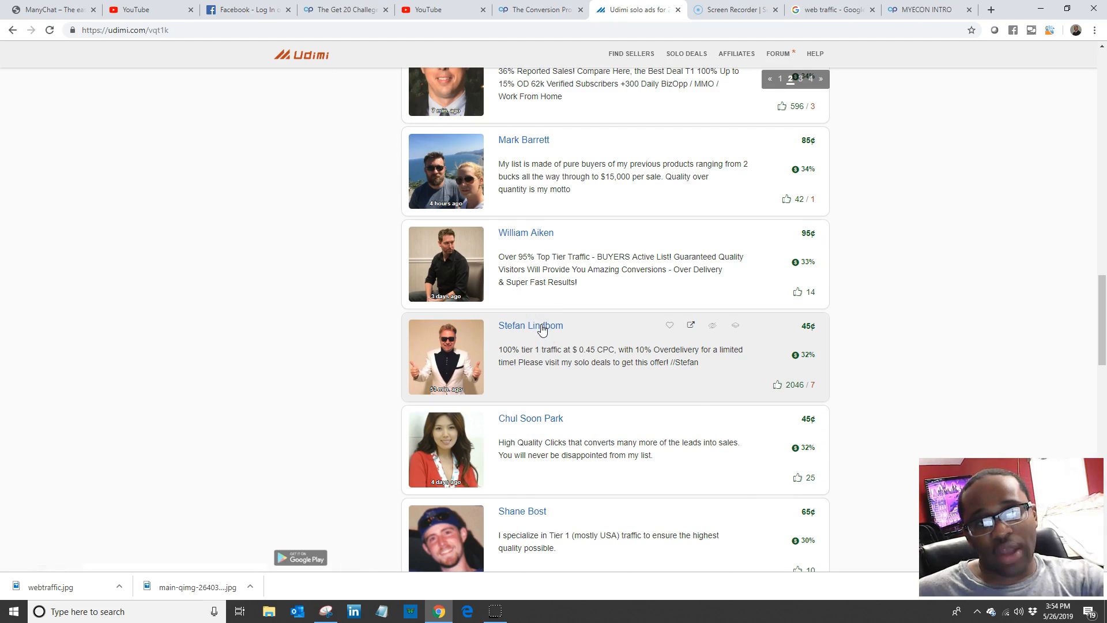
pyautogui.click(530, 325)
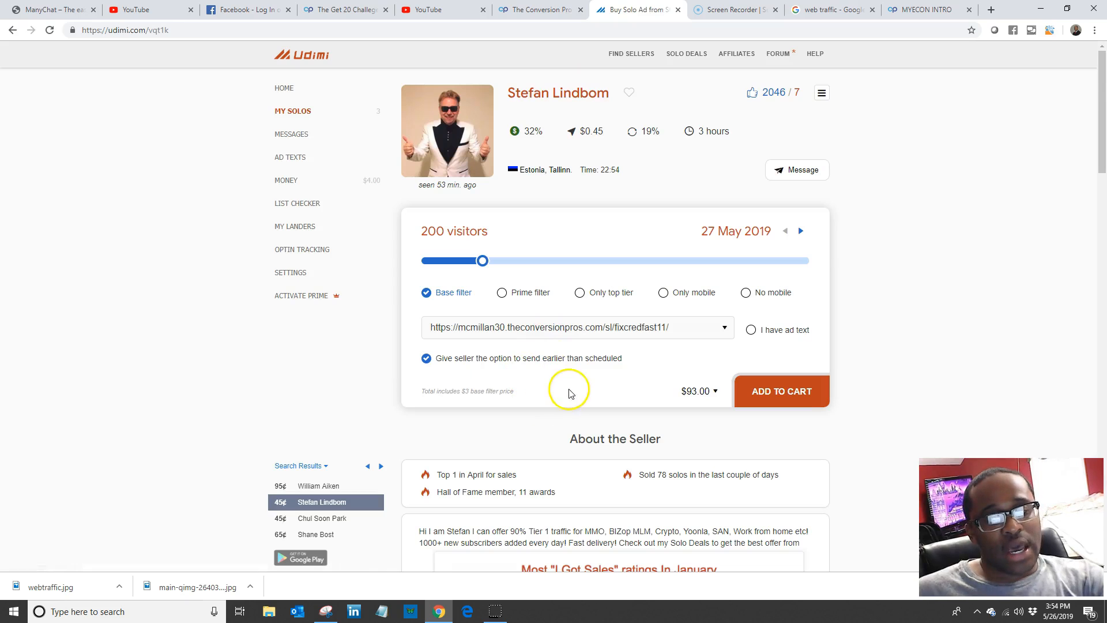
pyautogui.moveTo(672, 317)
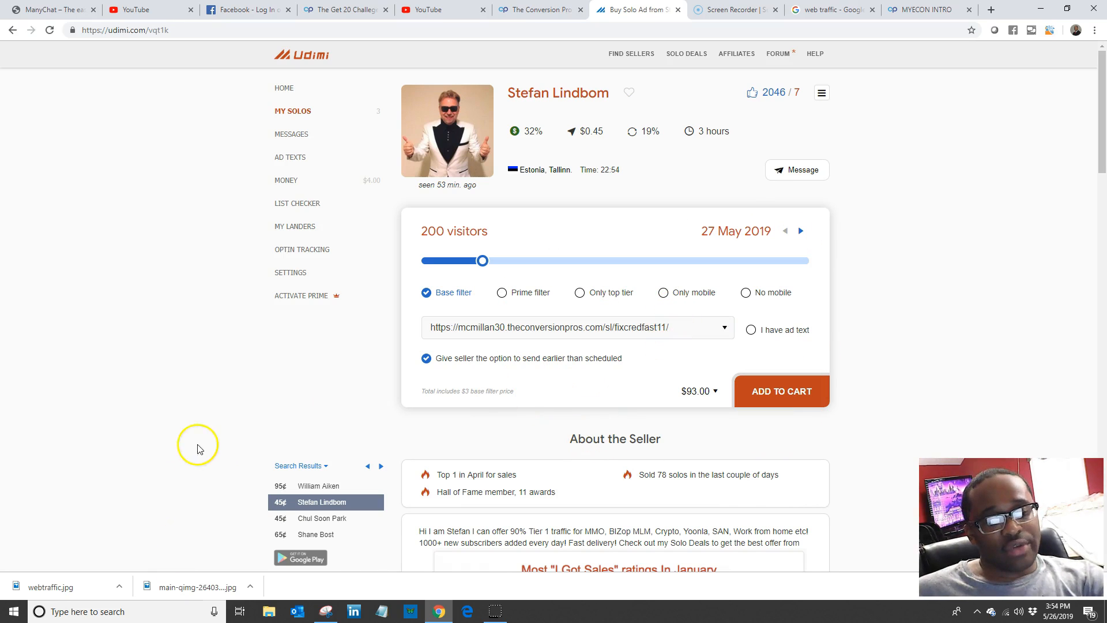
pyautogui.moveTo(532, 218)
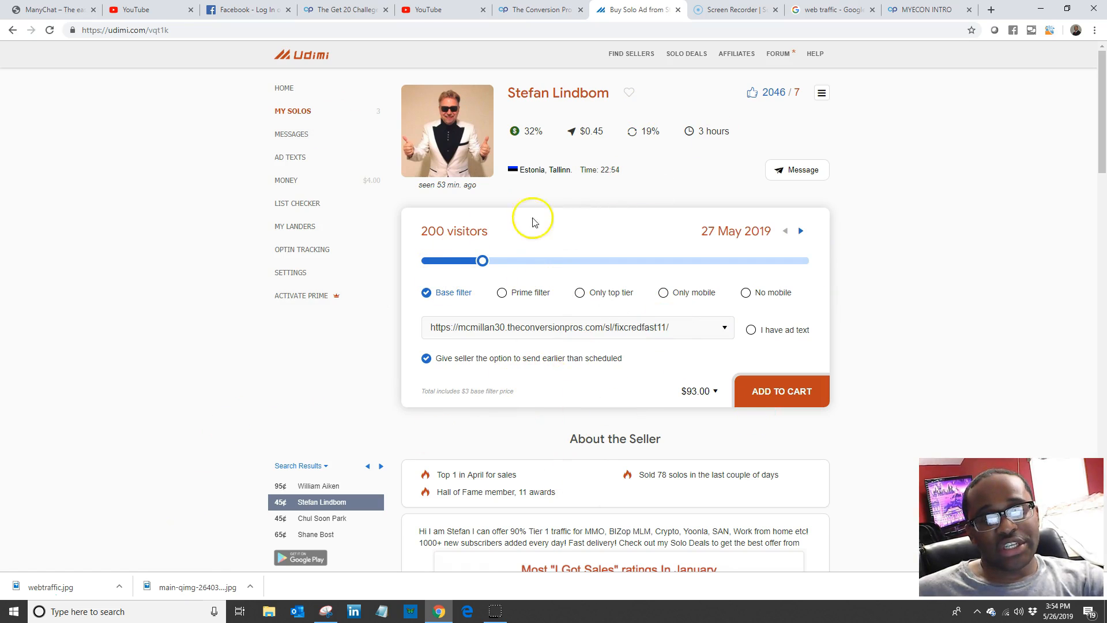